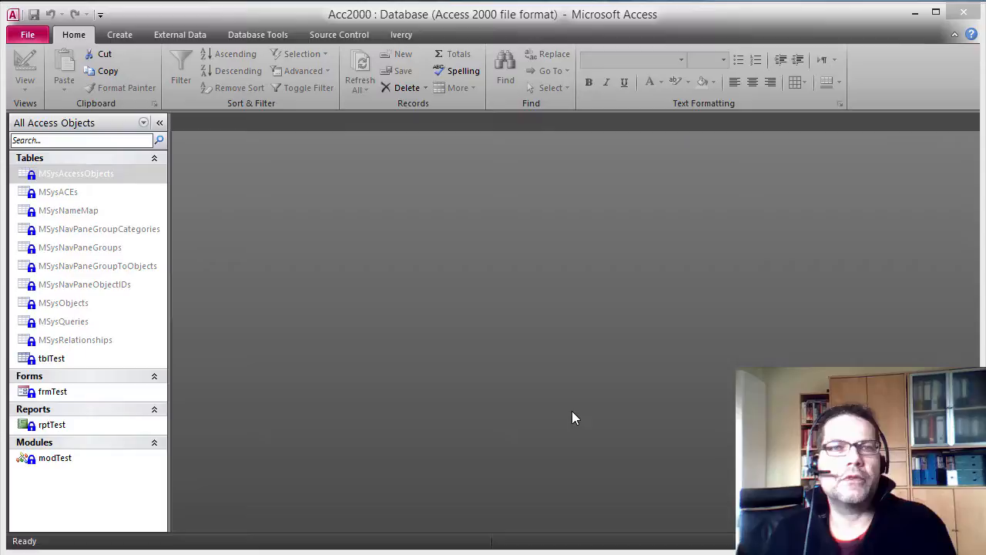
pyautogui.moveTo(568, 414)
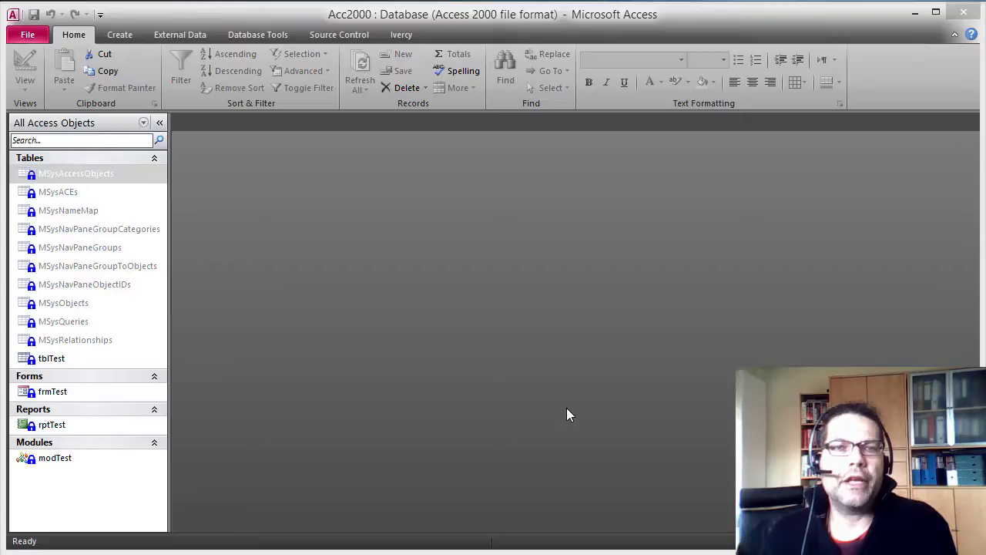
pyautogui.moveTo(562, 341)
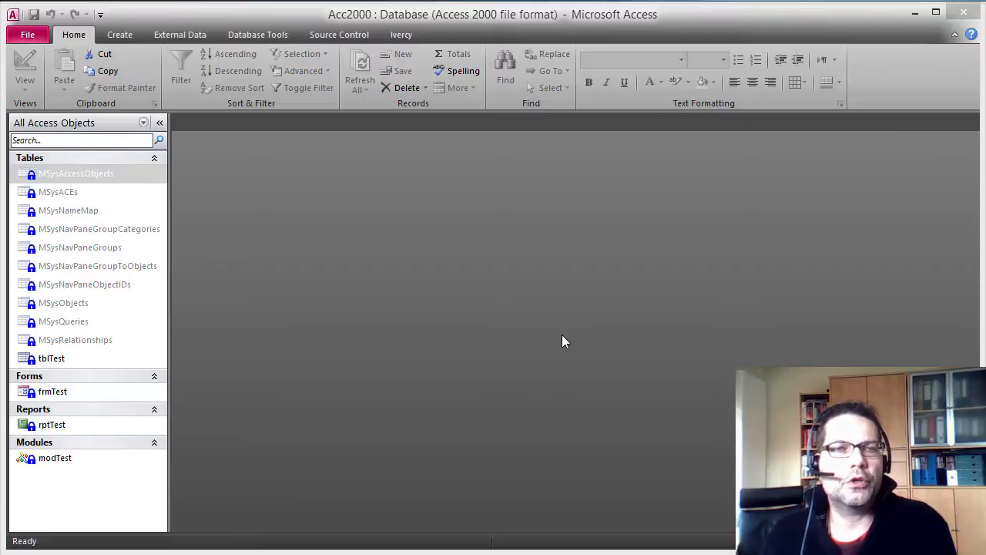
pyautogui.moveTo(485, 29)
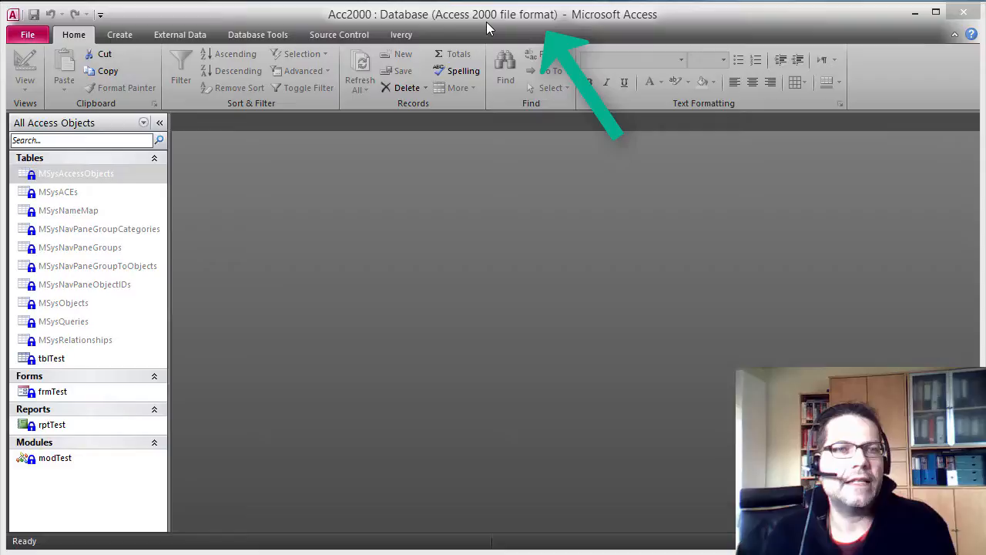
pyautogui.moveTo(484, 33)
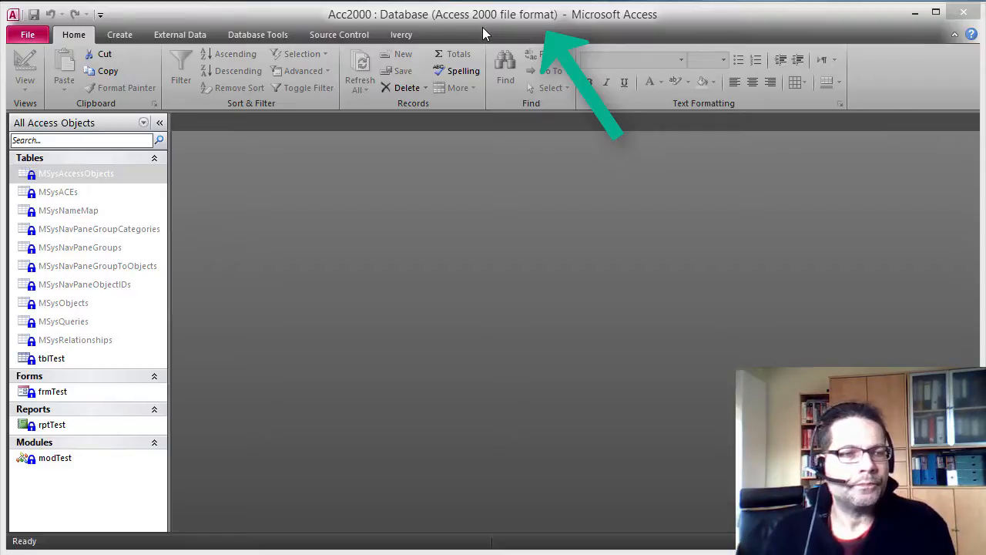
pyautogui.moveTo(514, 269)
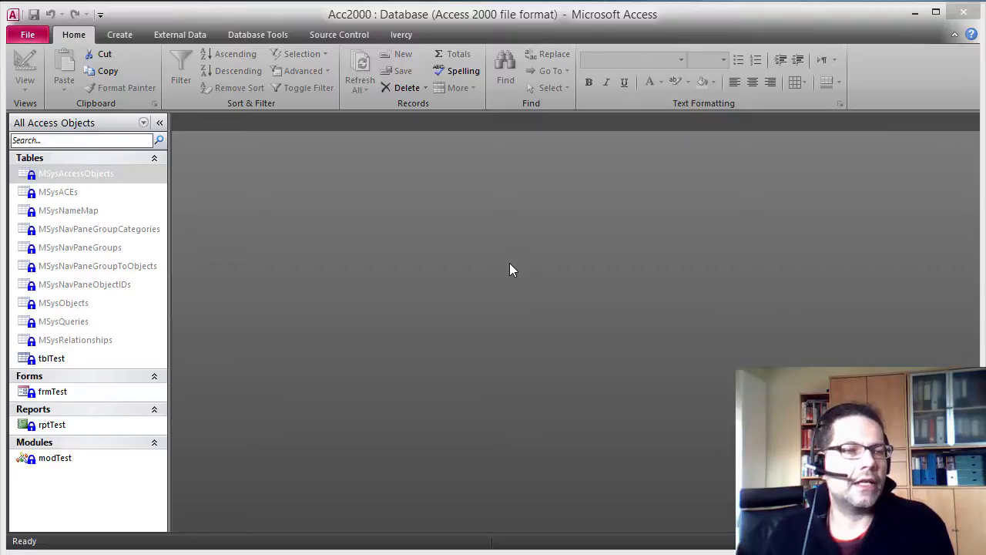
pyautogui.moveTo(143, 483)
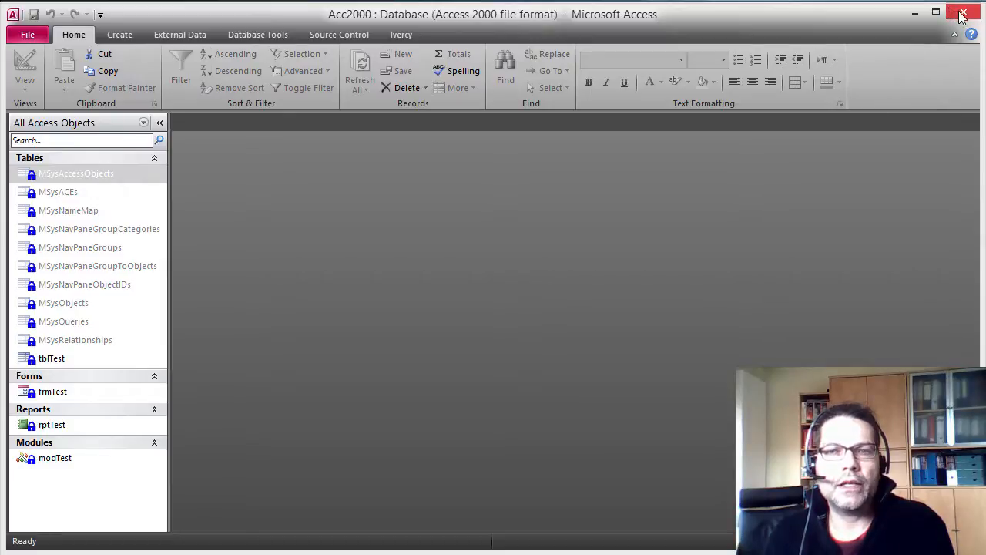
# Step: Close the Access 2000 database window so the Acc2000 files are back in Source Control Explorer
pyautogui.click(963, 14)
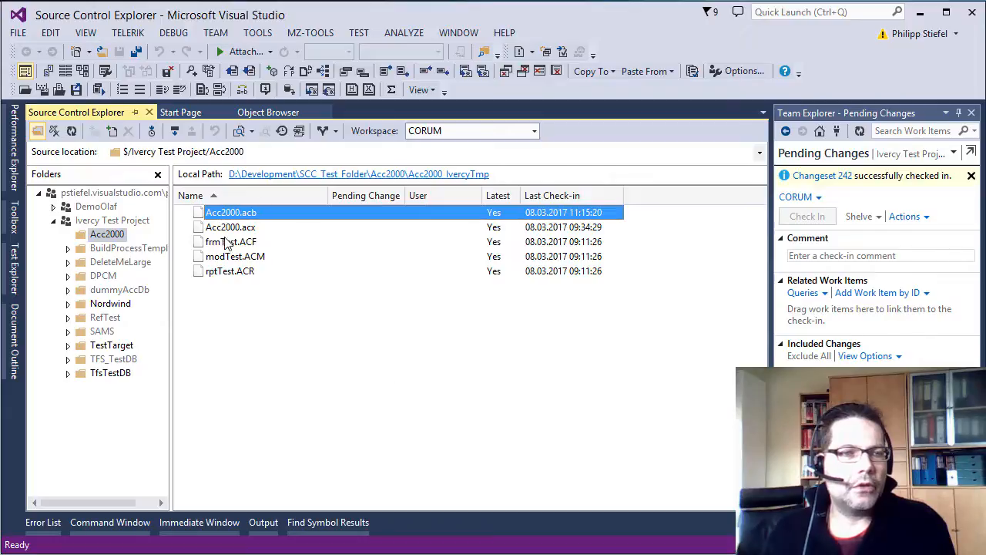
pyautogui.moveTo(231, 226)
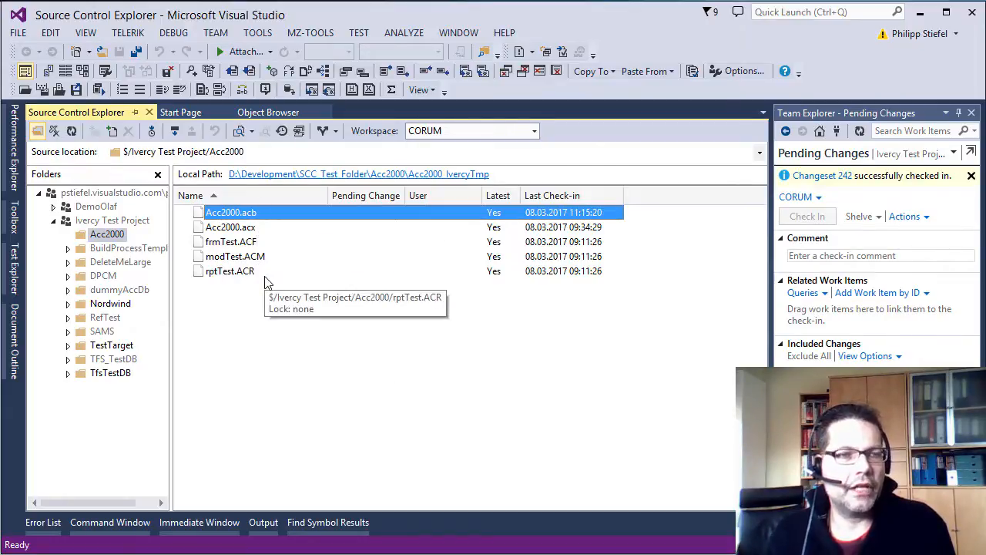
pyautogui.moveTo(269, 231)
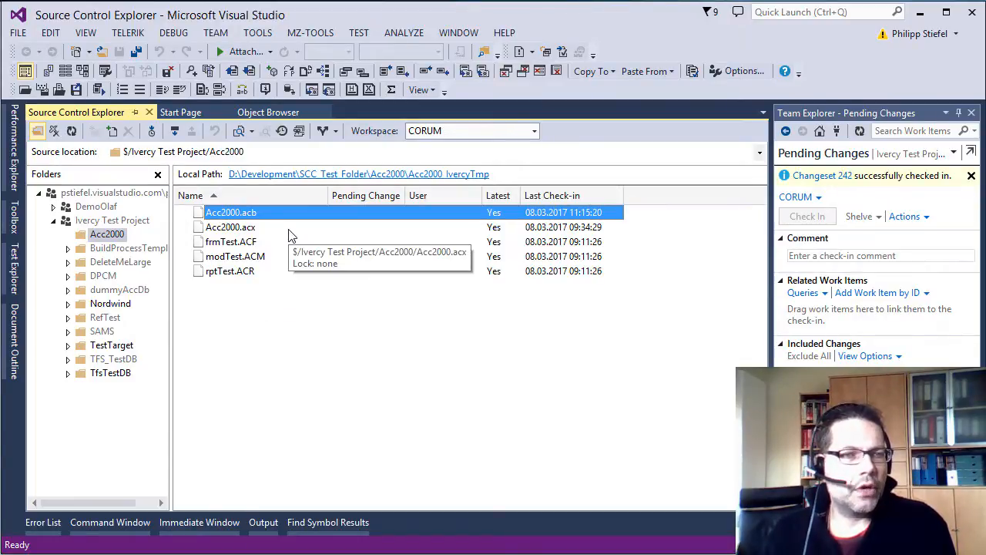
pyautogui.moveTo(365, 334)
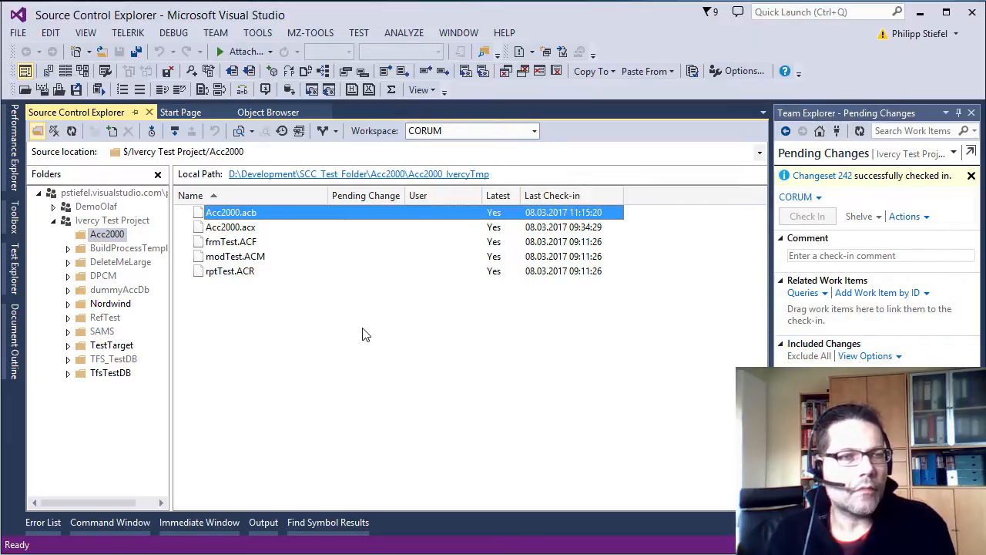
# Step: Label the Acc2000 folder's latest version 'before conversion to accdb'
pyautogui.rightClick(108, 233)
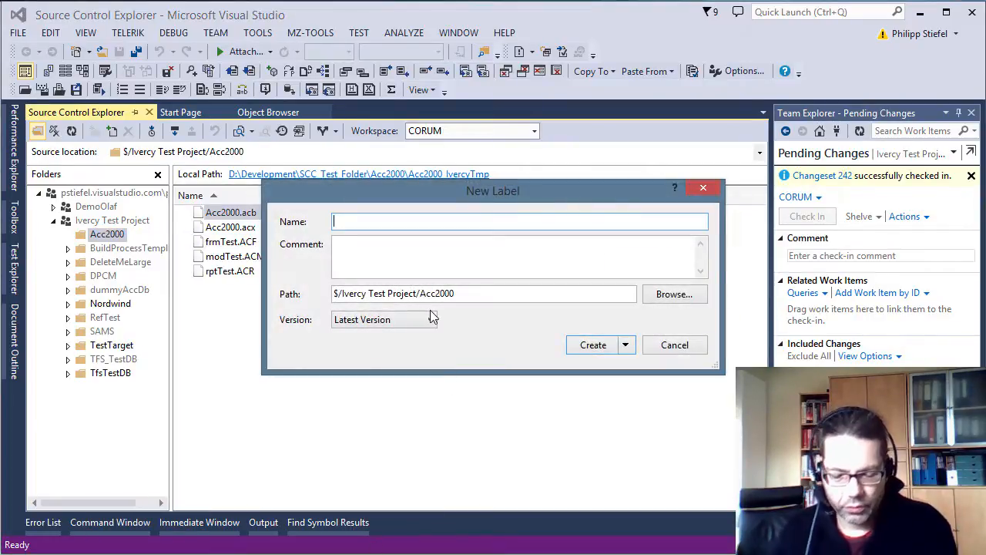
pyautogui.write('before')
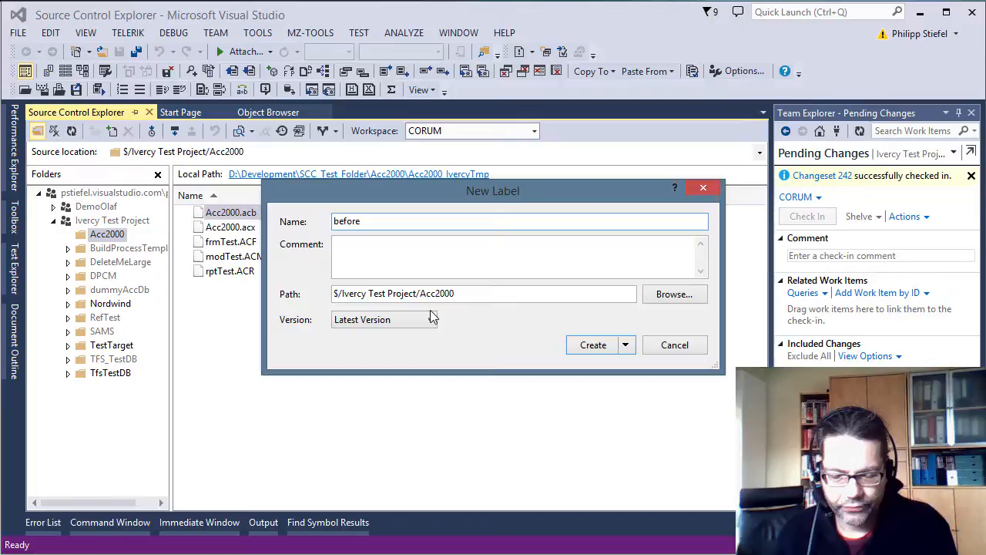
pyautogui.write('conversion to acc')
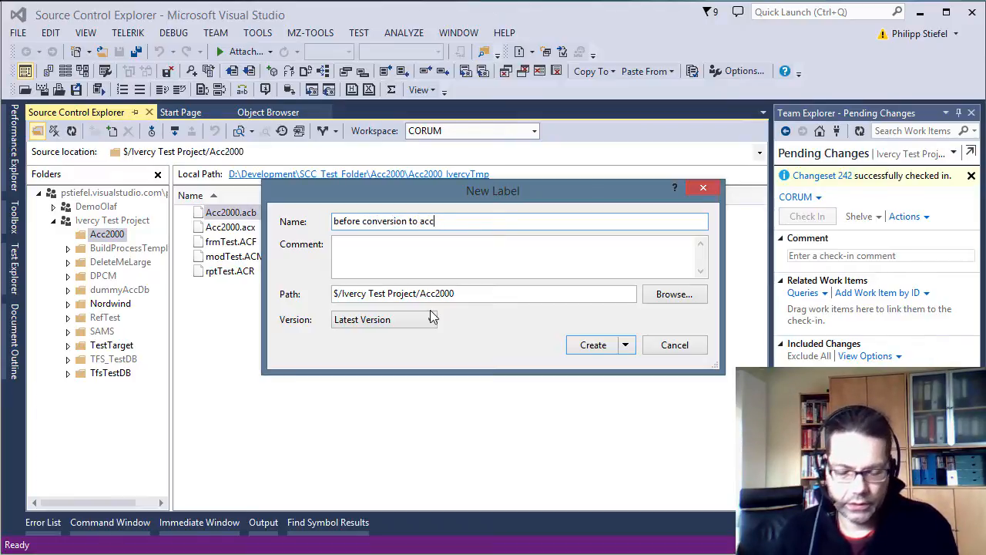
pyautogui.write('db')
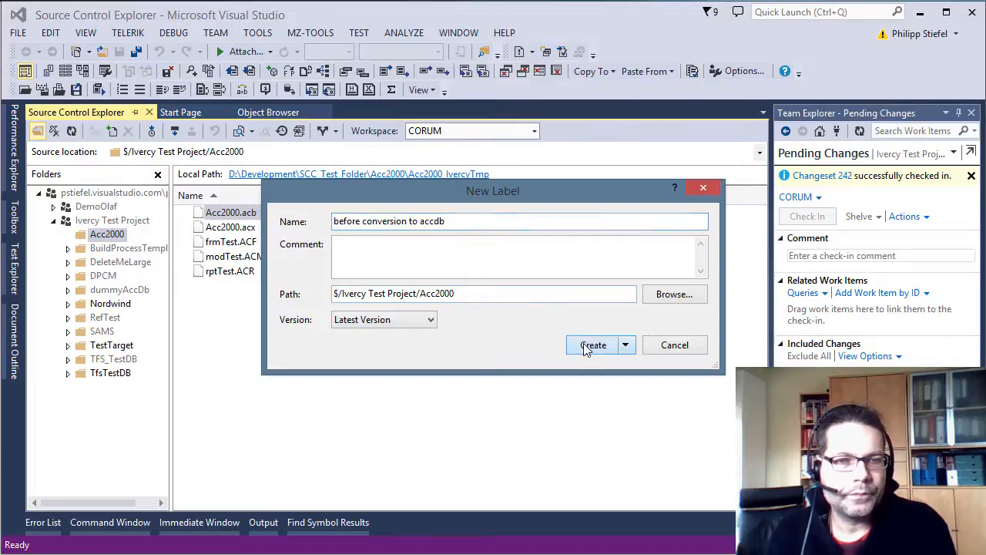
pyautogui.click(593, 345)
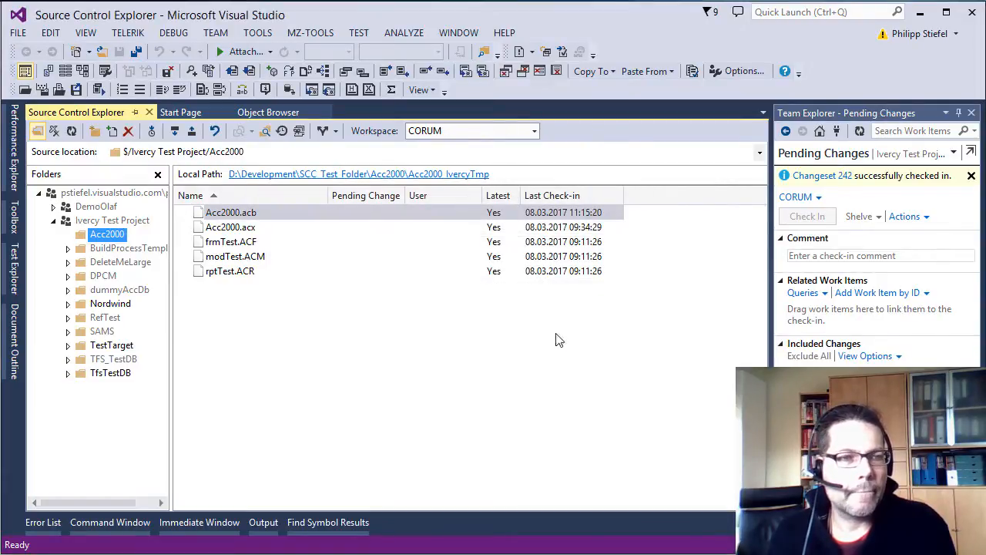
# Step: Rename the database file Acc2000.acb to Acc2000.acd
pyautogui.click(230, 212)
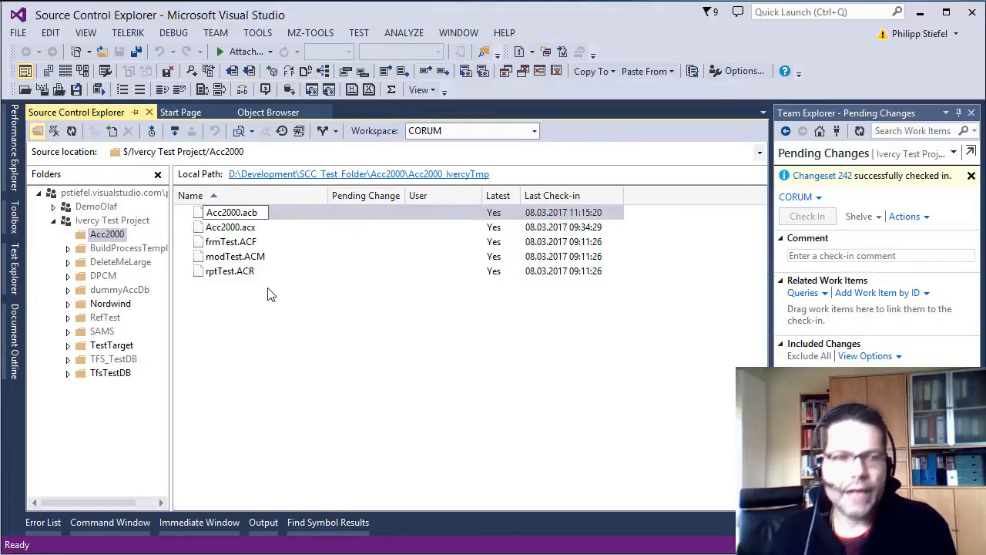
pyautogui.press('BackSpace')
pyautogui.write('d')
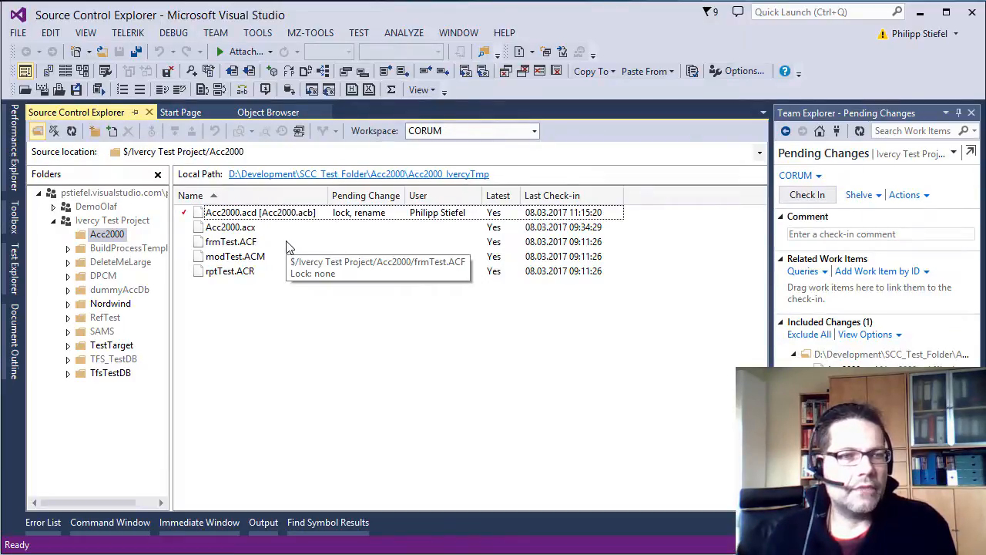
pyautogui.click(259, 212)
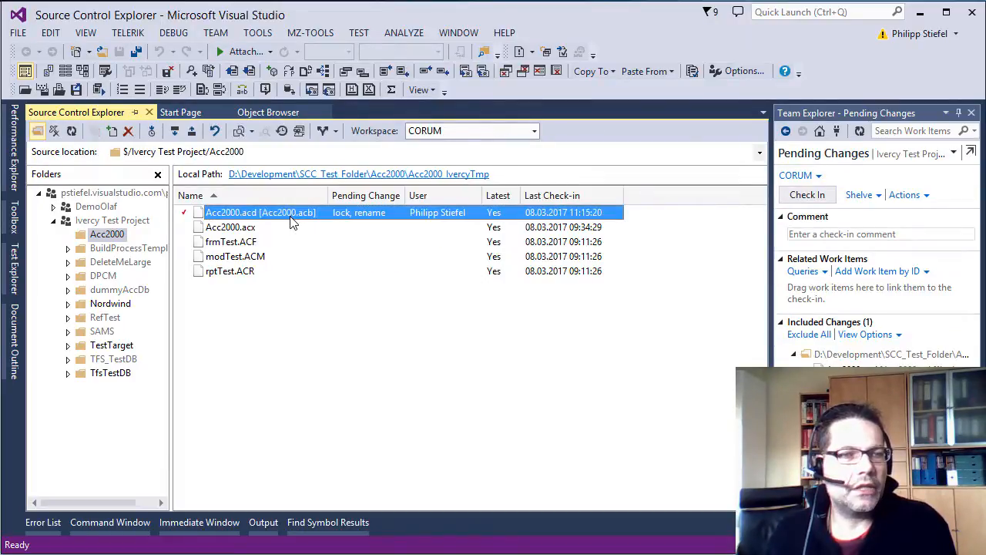
# Step: Check in the rename with the comment 'renamed to accdb' as changeset 243
pyautogui.rightClick(260, 212)
pyautogui.write('r')
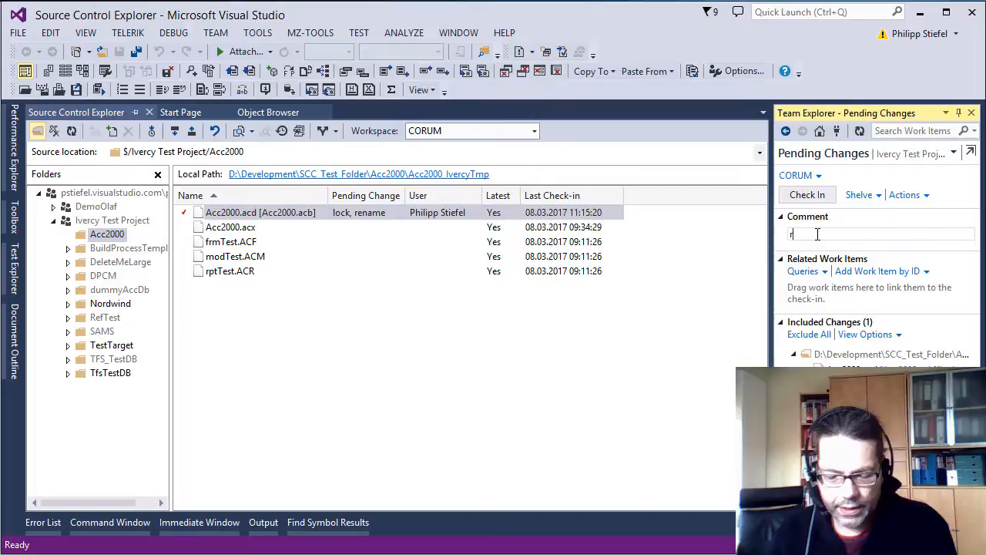
pyautogui.write('enamed to accdb')
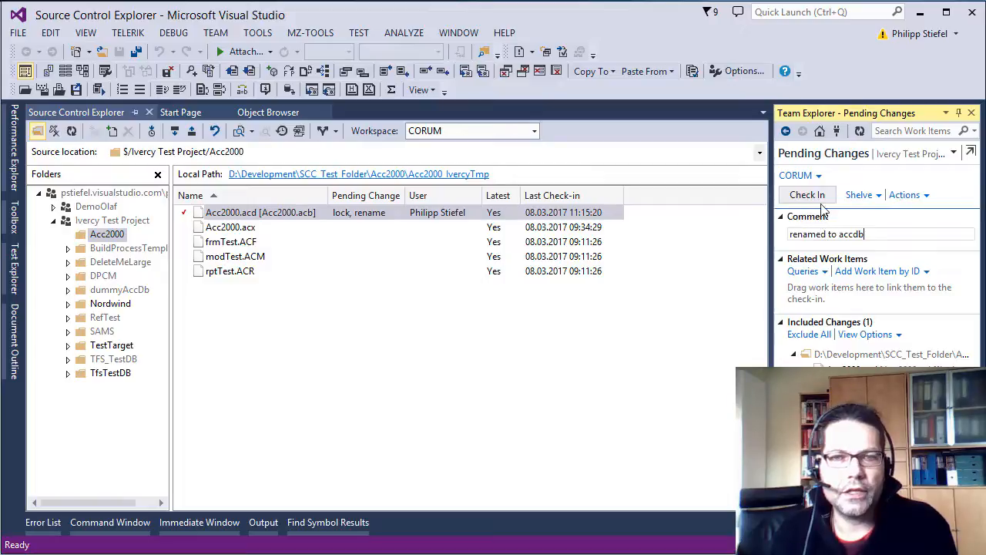
pyautogui.click(808, 194)
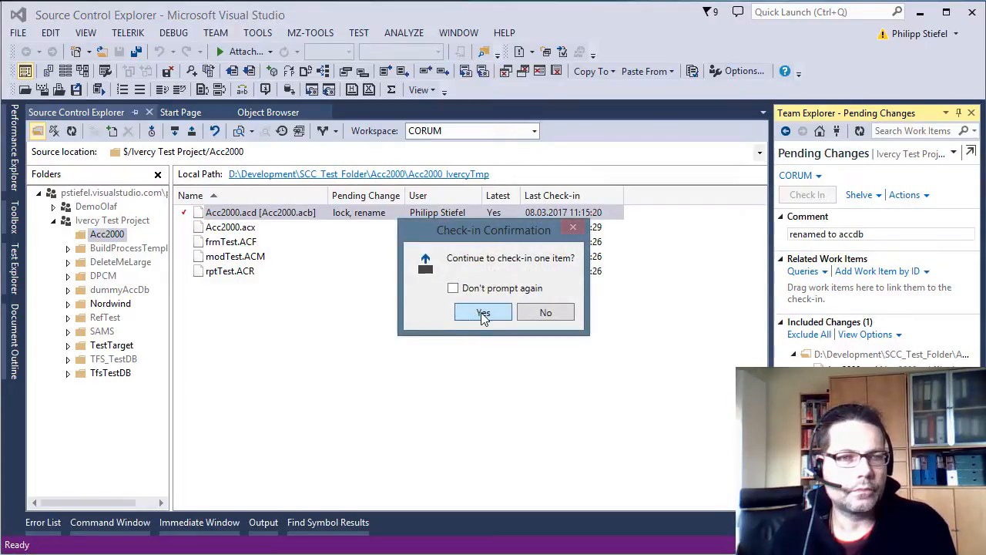
pyautogui.click(482, 312)
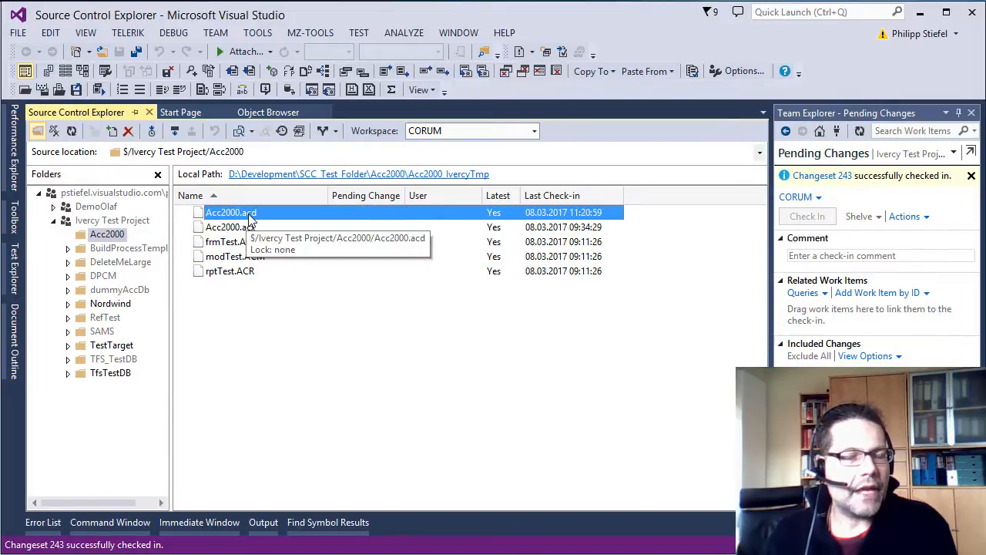
# Step: Get the latest version of Acc2000.acd and dismiss the up-to-date message
pyautogui.rightClick(231, 212)
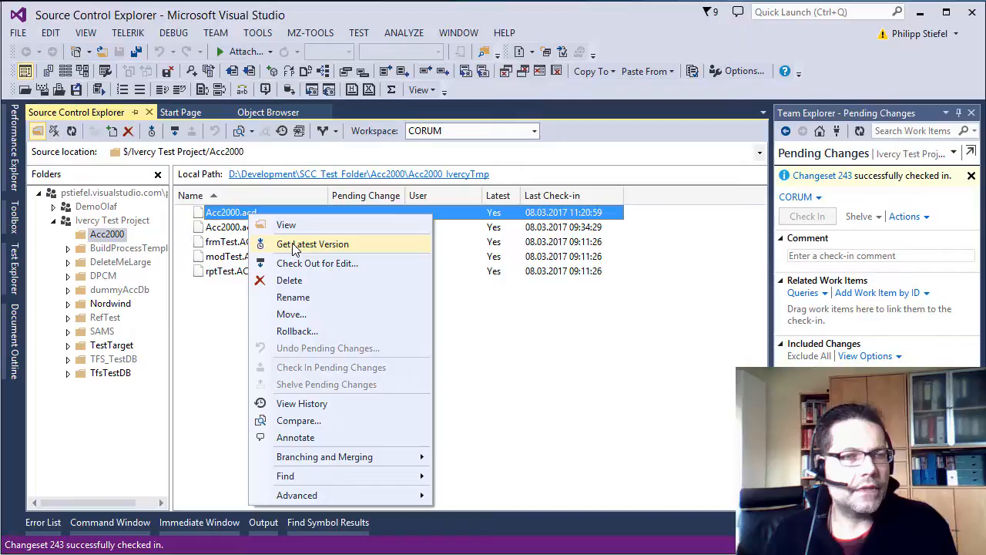
pyautogui.click(313, 243)
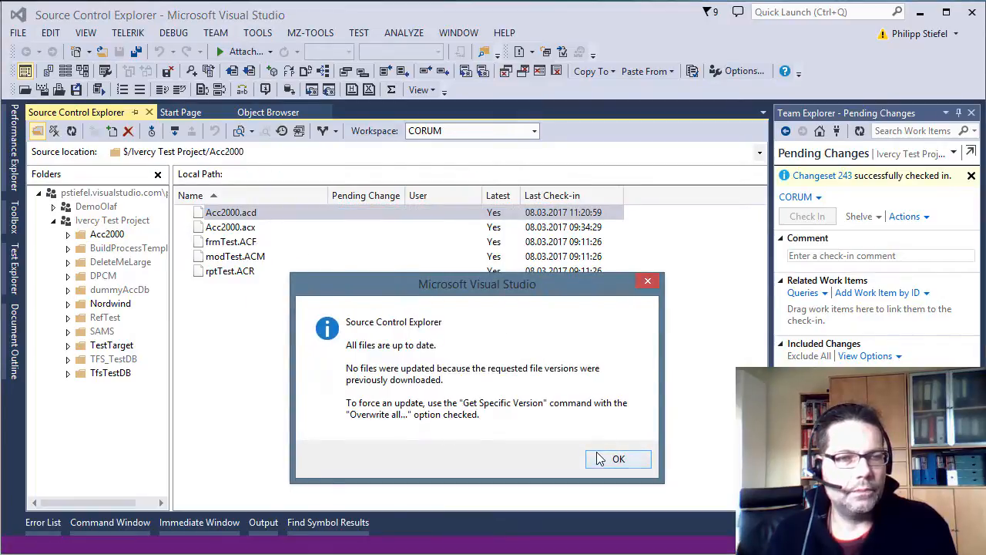
pyautogui.click(617, 458)
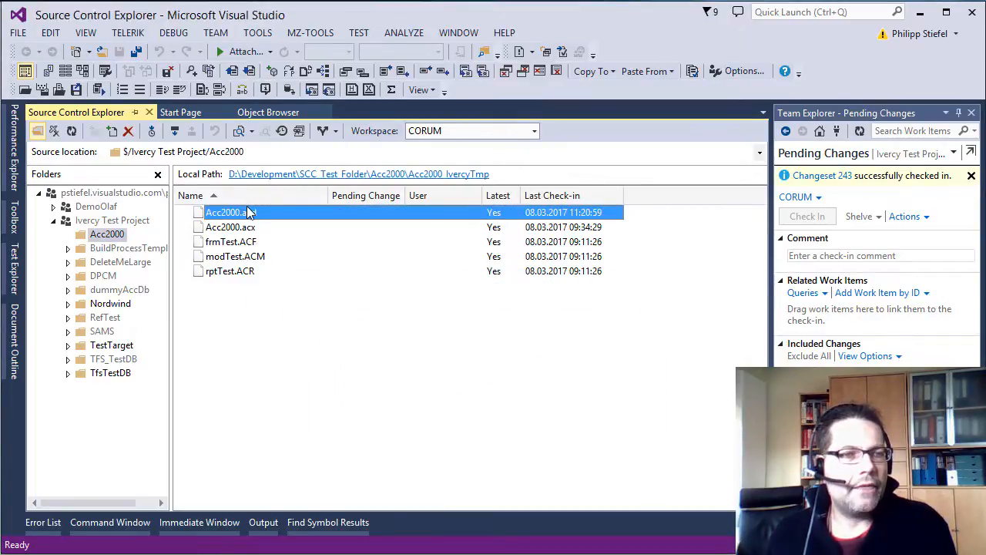
# Step: Check out Acc2000.acd for edit with a lock
pyautogui.rightClick(226, 212)
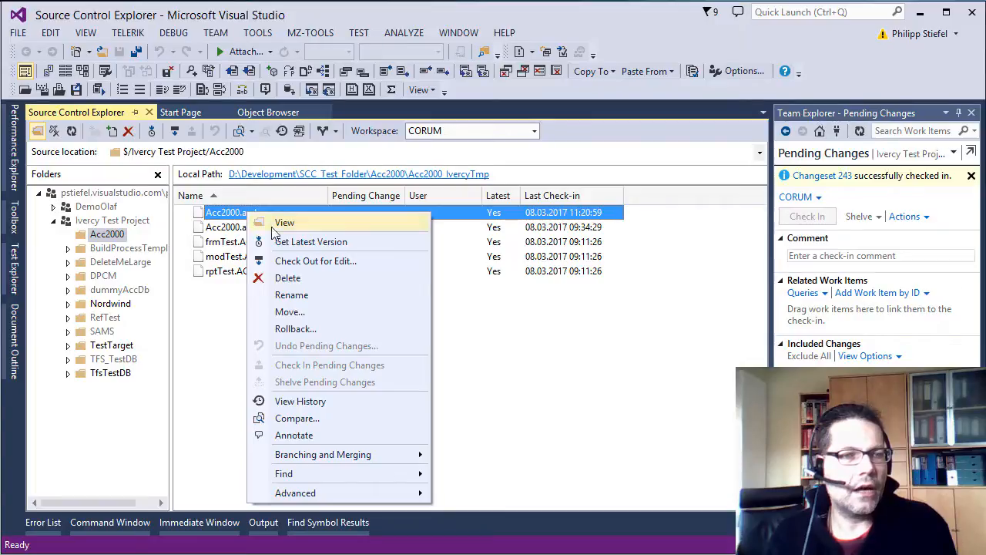
pyautogui.click(316, 260)
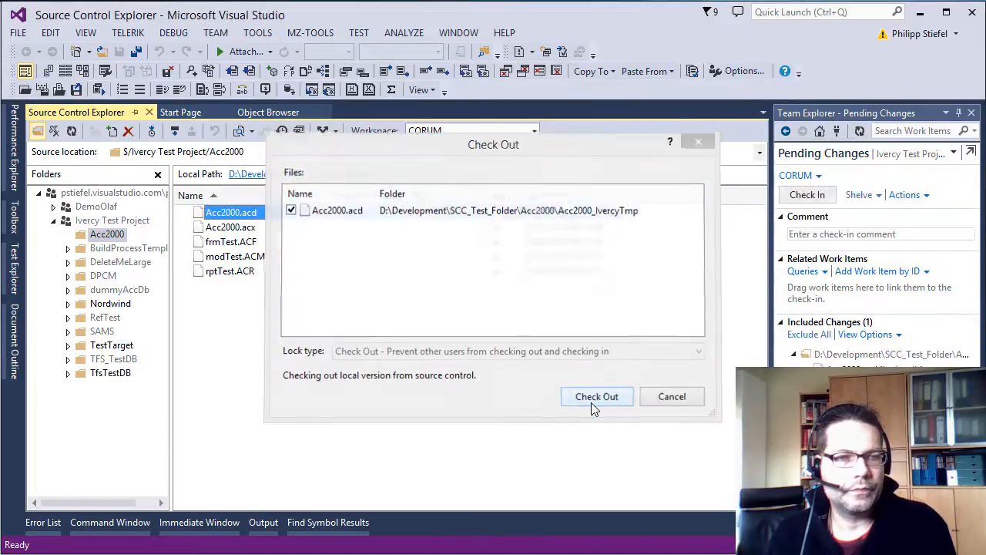
pyautogui.click(596, 396)
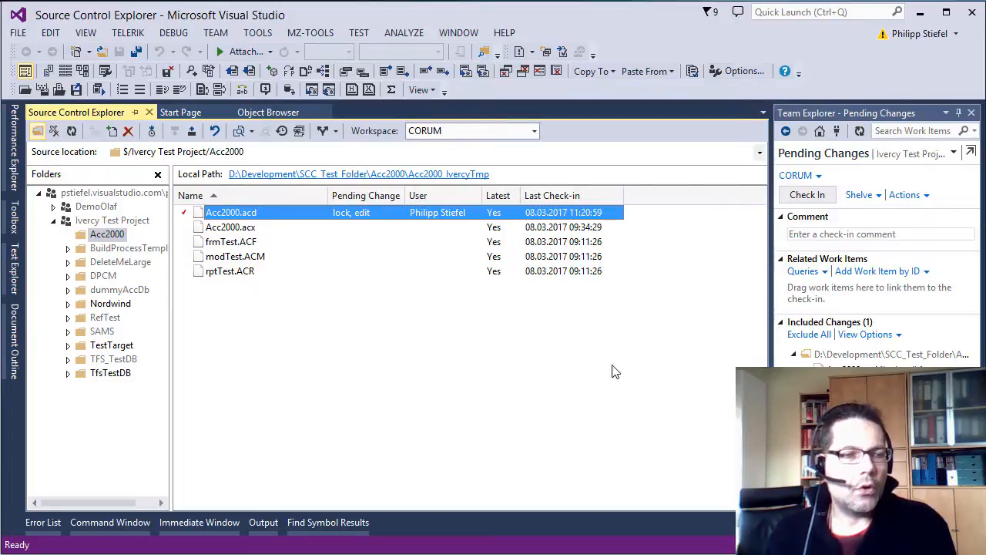
pyautogui.moveTo(451, 307)
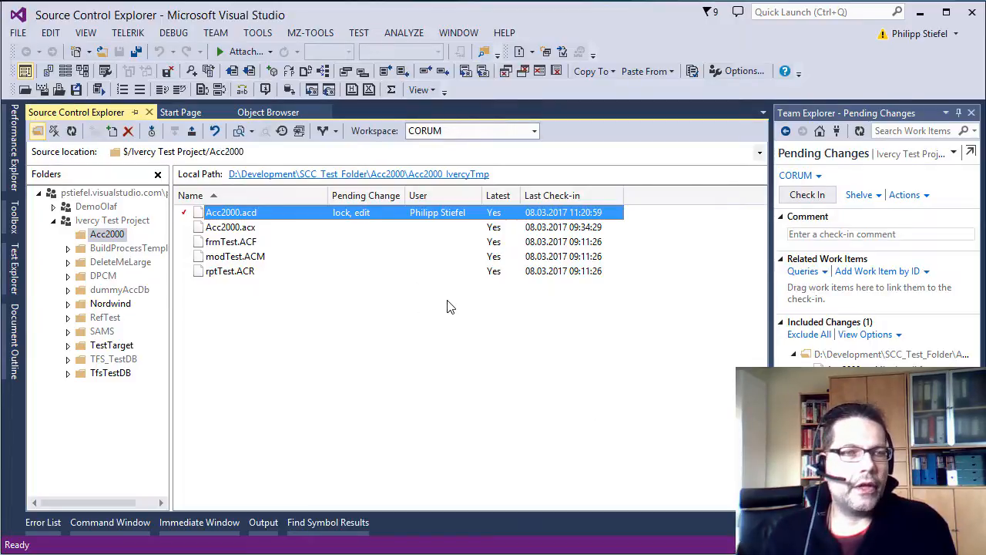
pyautogui.moveTo(450, 173)
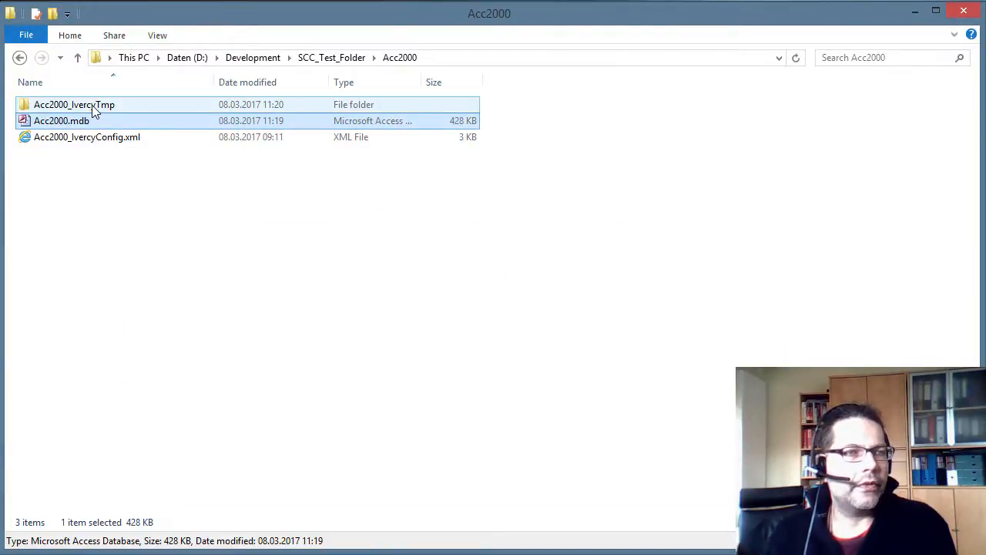
pyautogui.moveTo(104, 104)
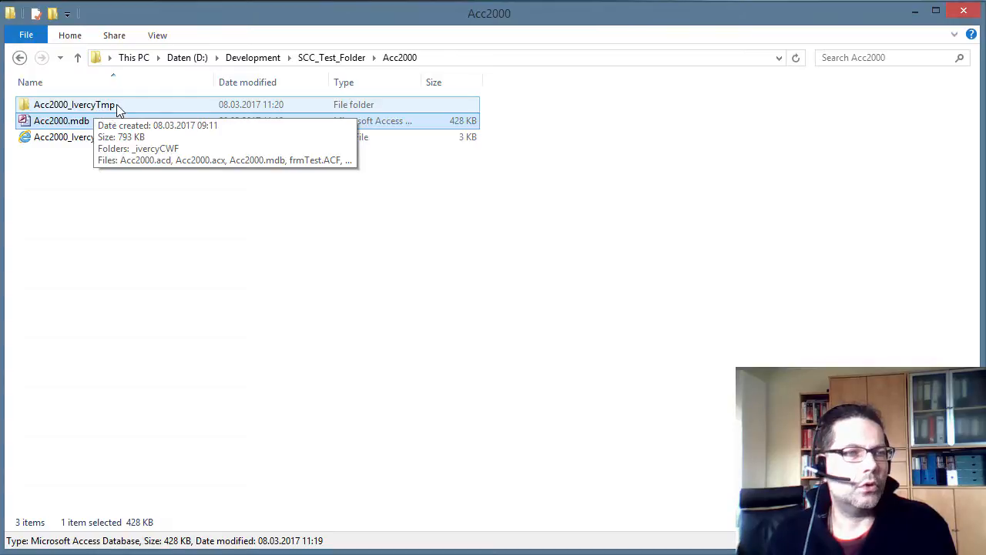
# Step: In Acc2000_IvercyTmp, delete the 428 KB Acc2000.mdb and select Acc2000.acd
pyautogui.doubleClick(74, 104)
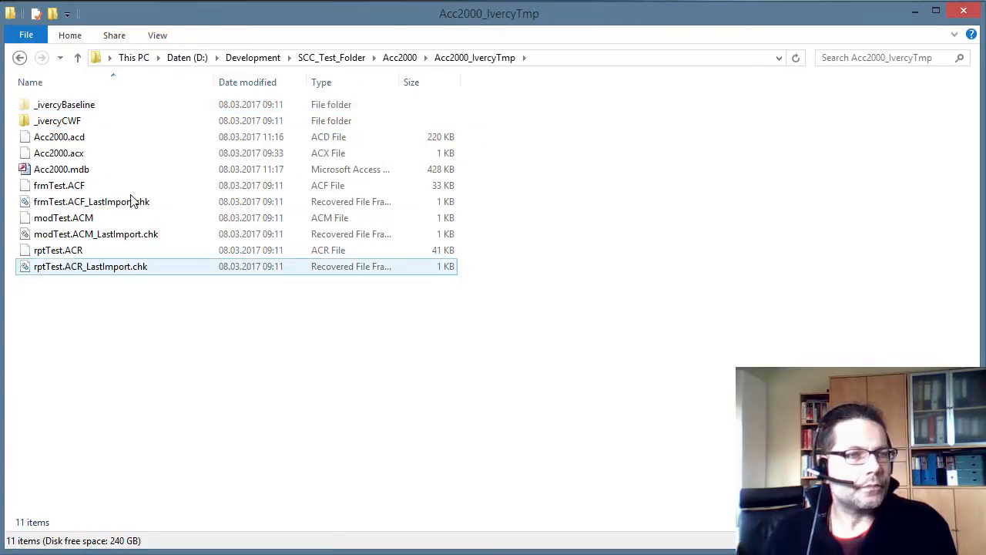
pyautogui.click(58, 153)
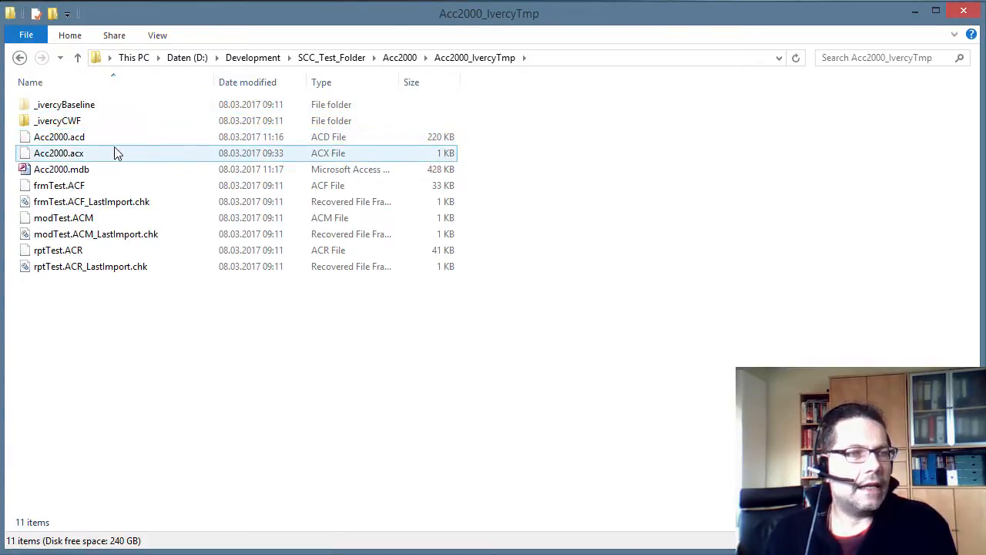
pyautogui.click(61, 169)
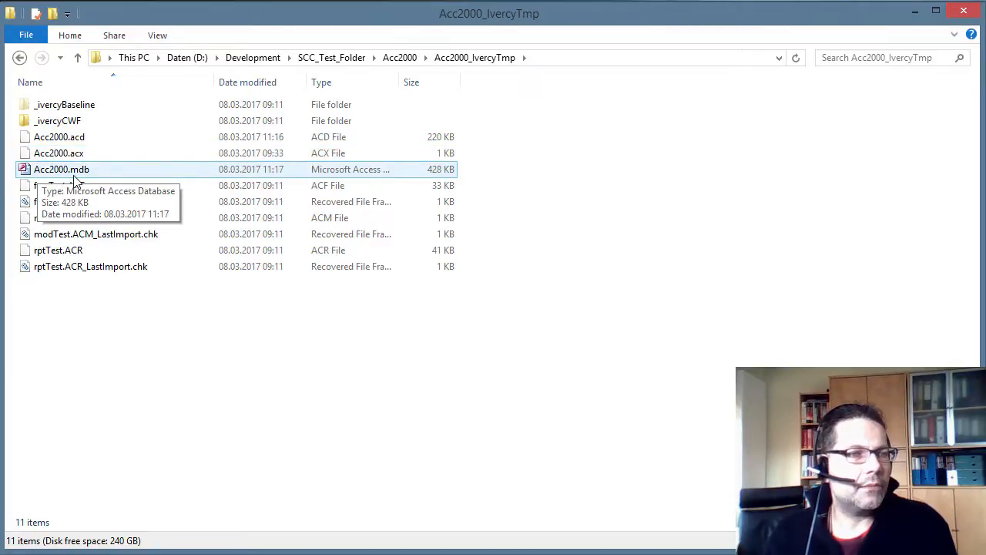
pyautogui.click(62, 169)
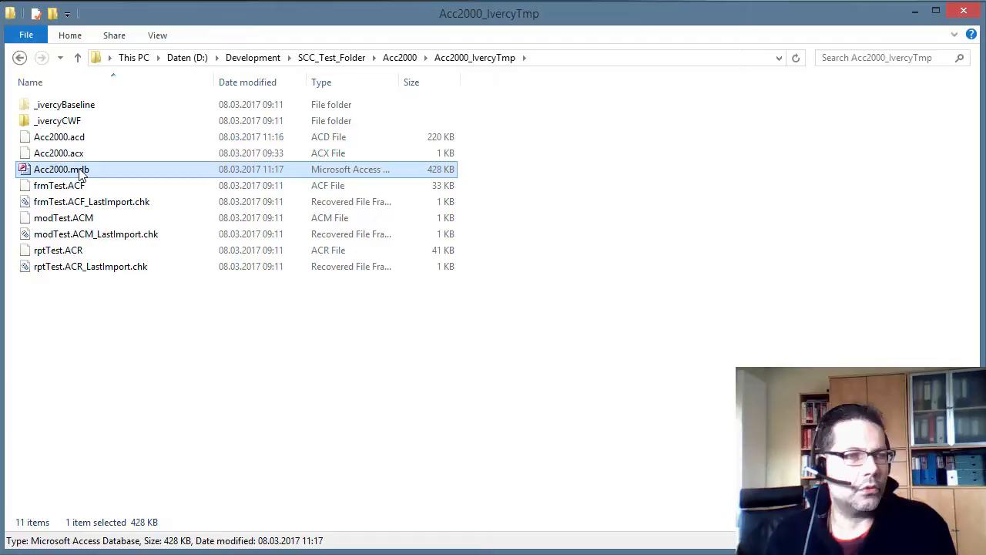
pyautogui.rightClick(62, 169)
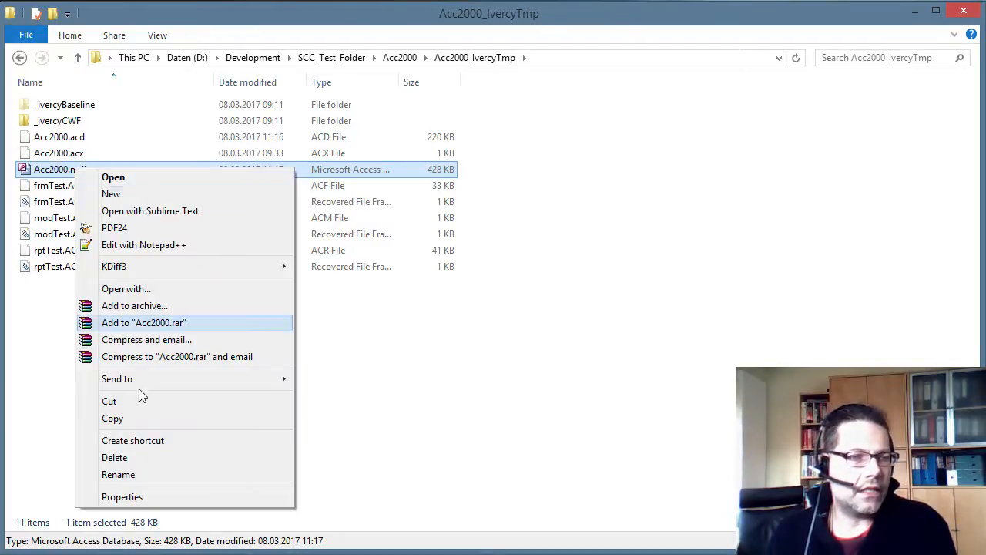
pyautogui.click(114, 456)
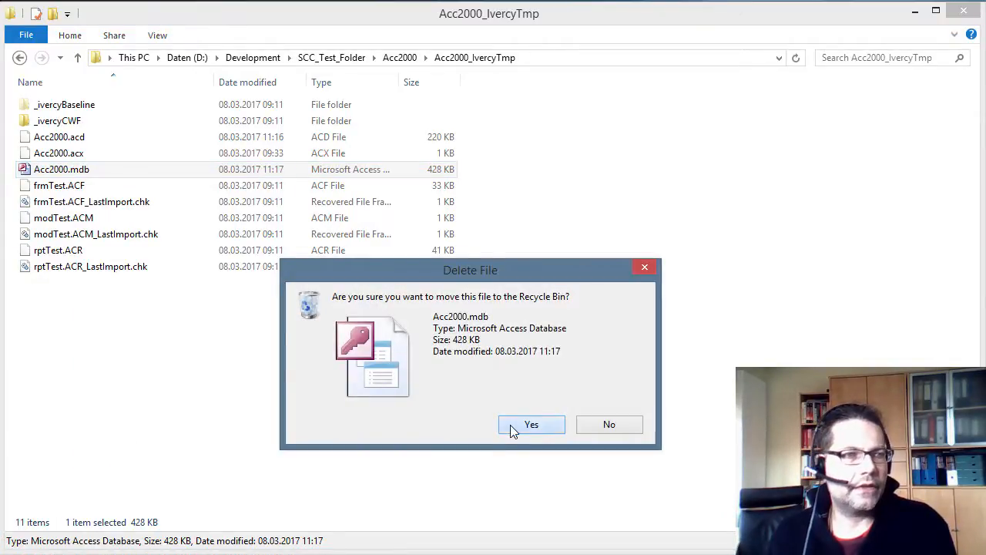
pyautogui.click(531, 424)
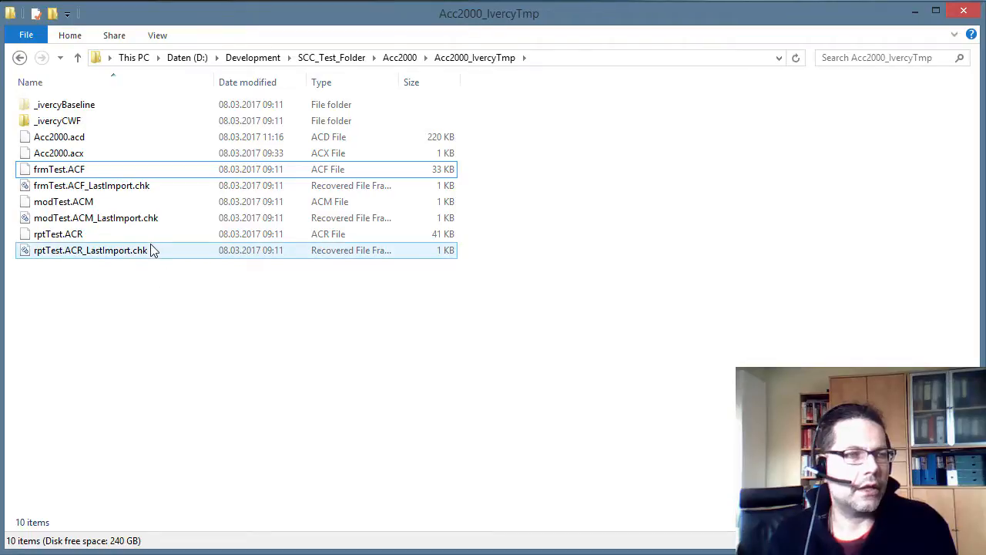
pyautogui.click(59, 136)
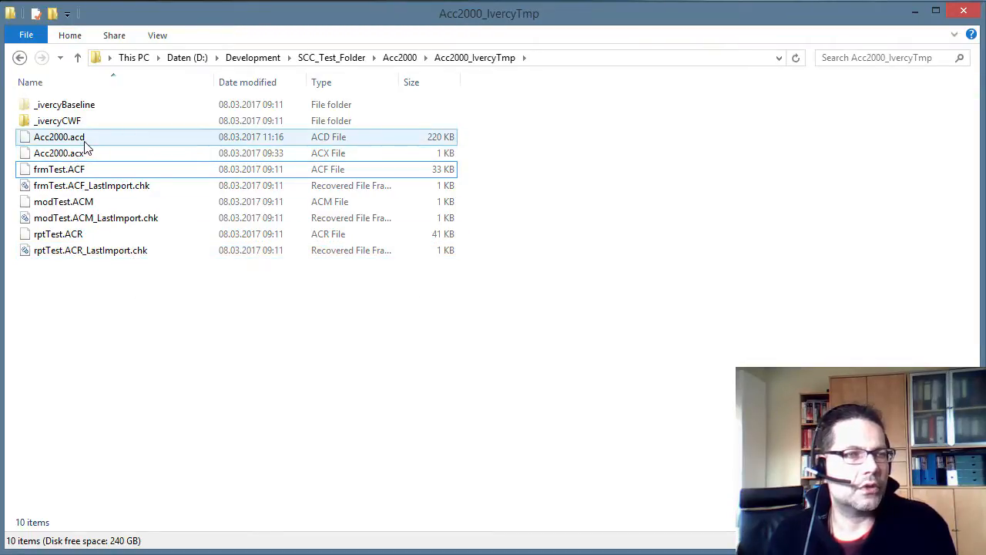
pyautogui.click(59, 136)
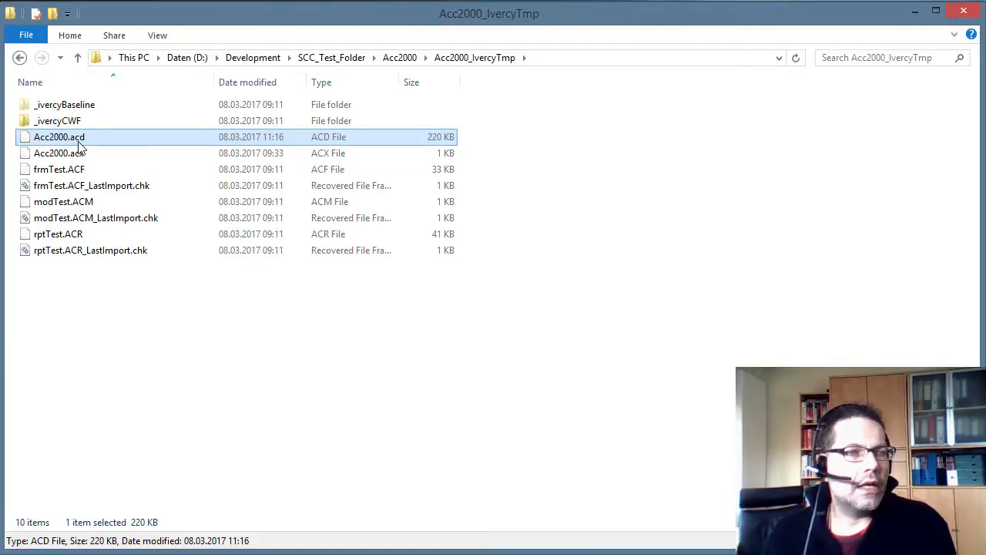
# Step: Rename Acc2000.acd to Acc2000.mdb and open it as an Access database
pyautogui.doubleClick(59, 136)
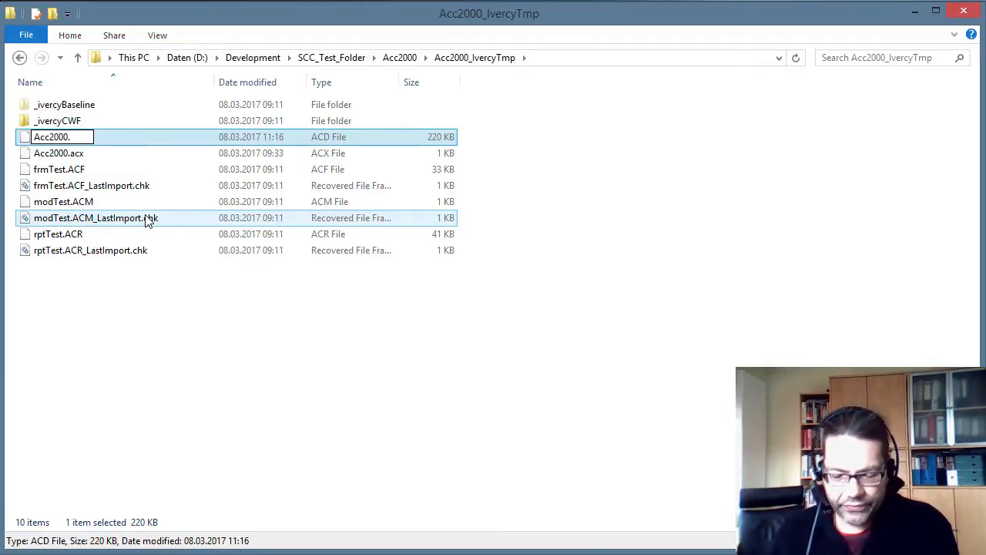
pyautogui.write('mdb')
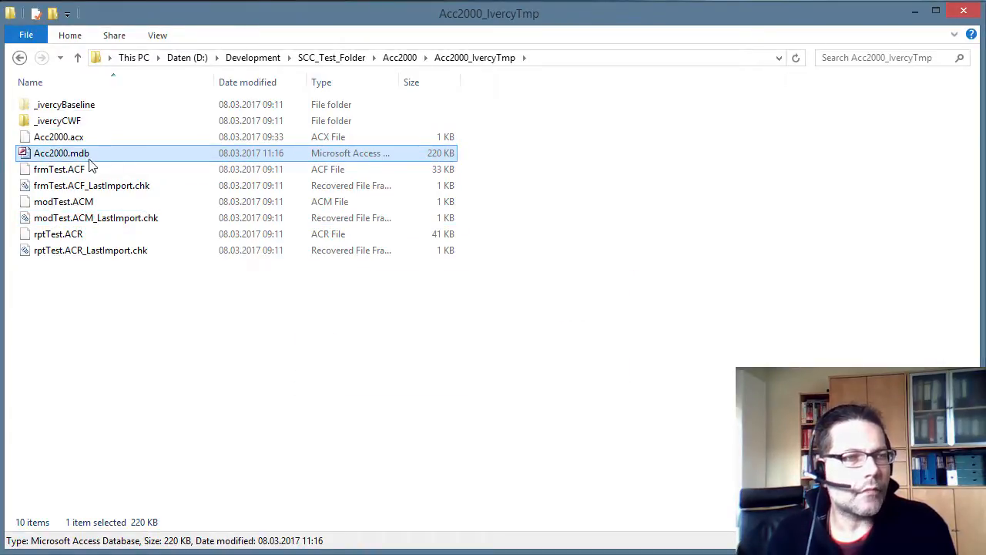
pyautogui.moveTo(61, 153)
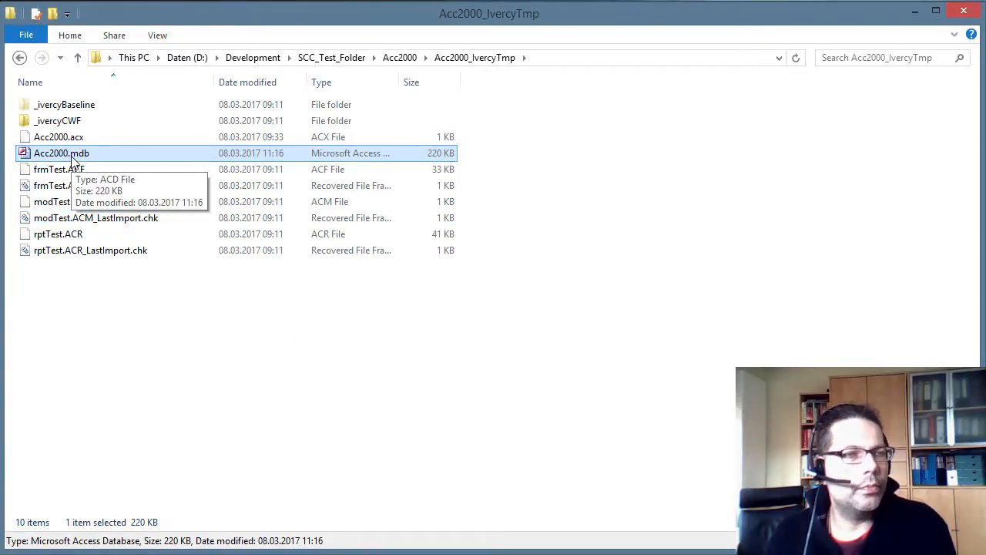
pyautogui.doubleClick(62, 153)
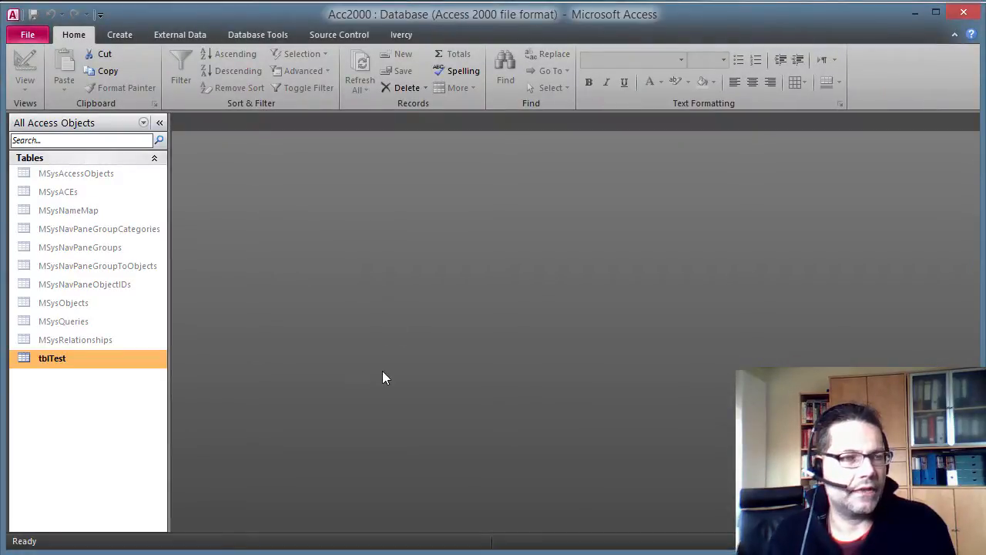
pyautogui.moveTo(200, 429)
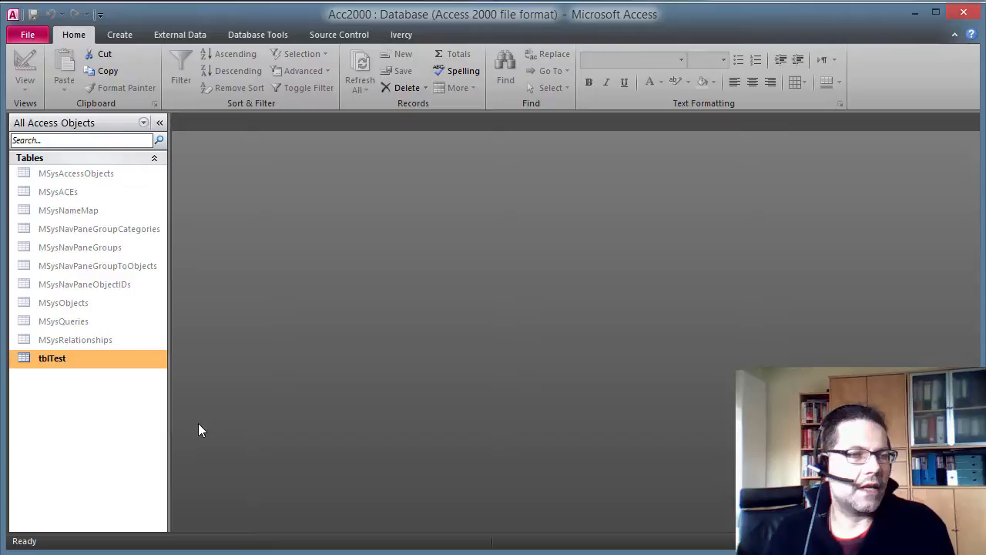
pyautogui.moveTo(112, 455)
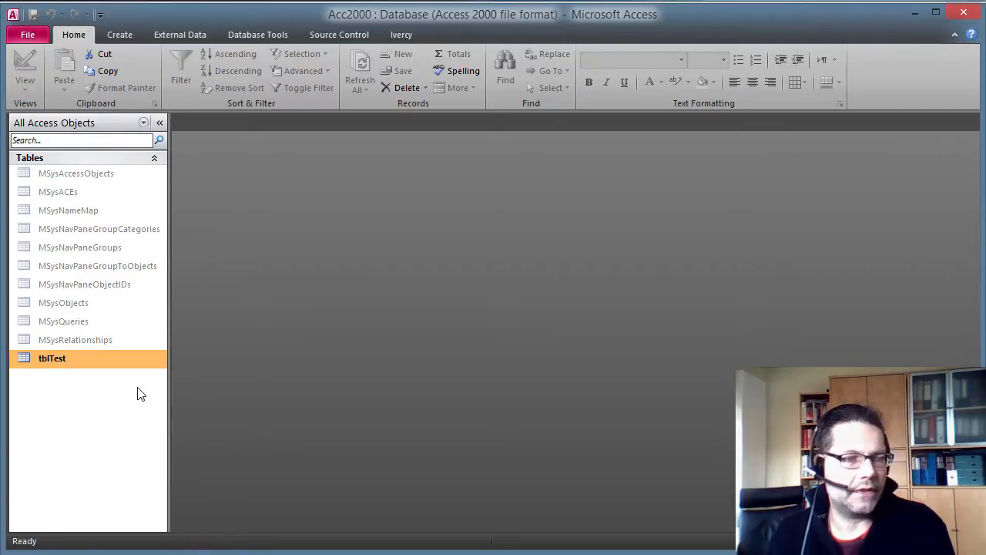
pyautogui.moveTo(213, 202)
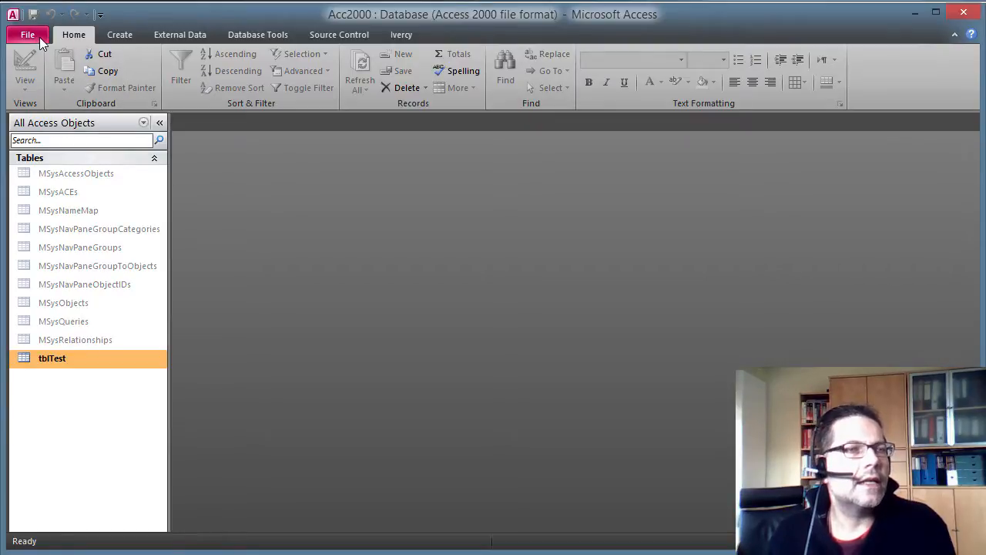
# Step: From File > Save & Publish, start saving as Access Database (*.accdb)
pyautogui.click(27, 35)
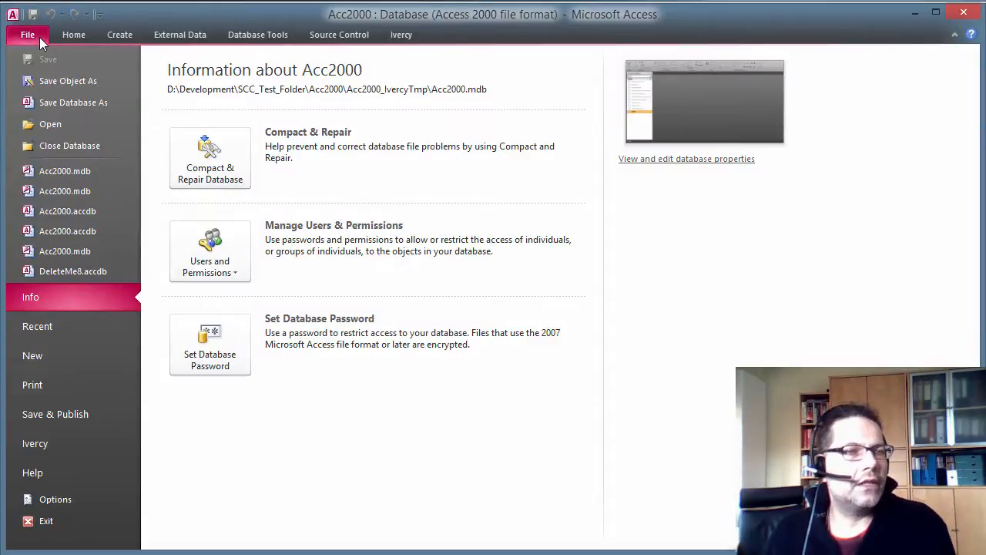
pyautogui.moveTo(54, 414)
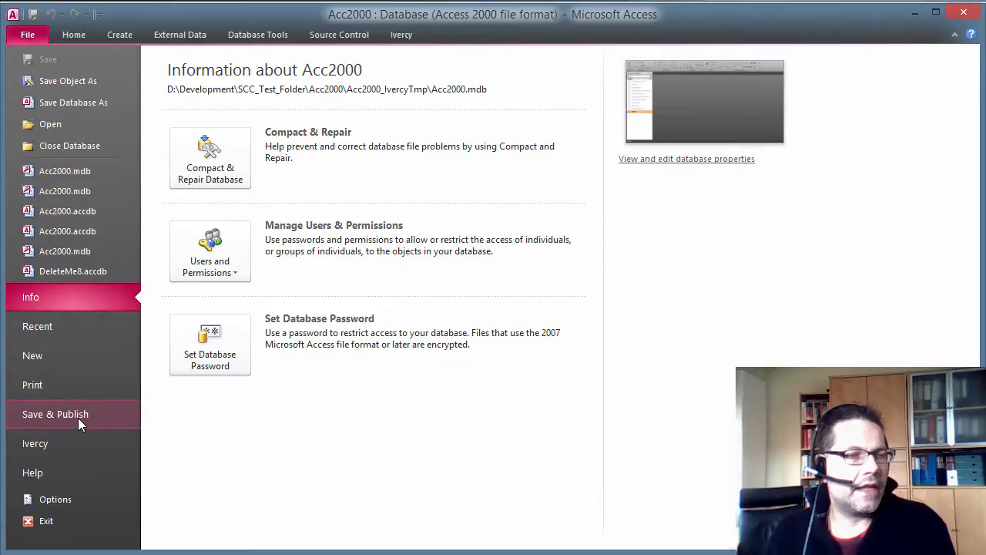
pyautogui.click(55, 413)
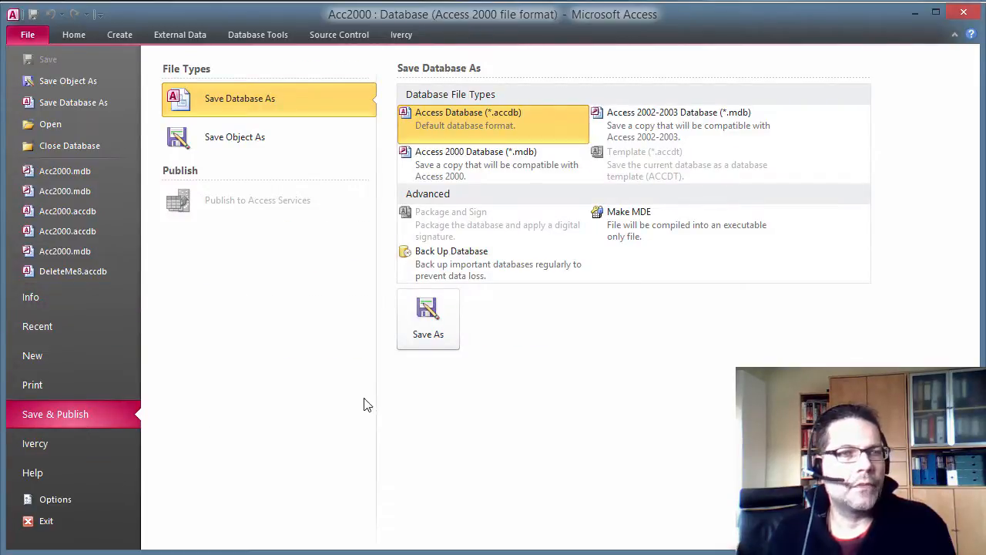
pyautogui.moveTo(256, 105)
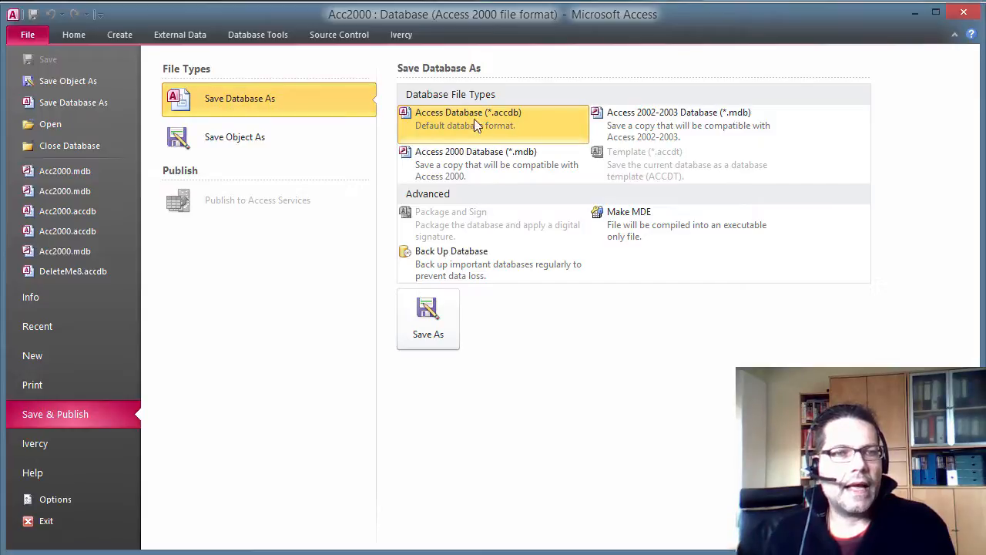
pyautogui.moveTo(484, 126)
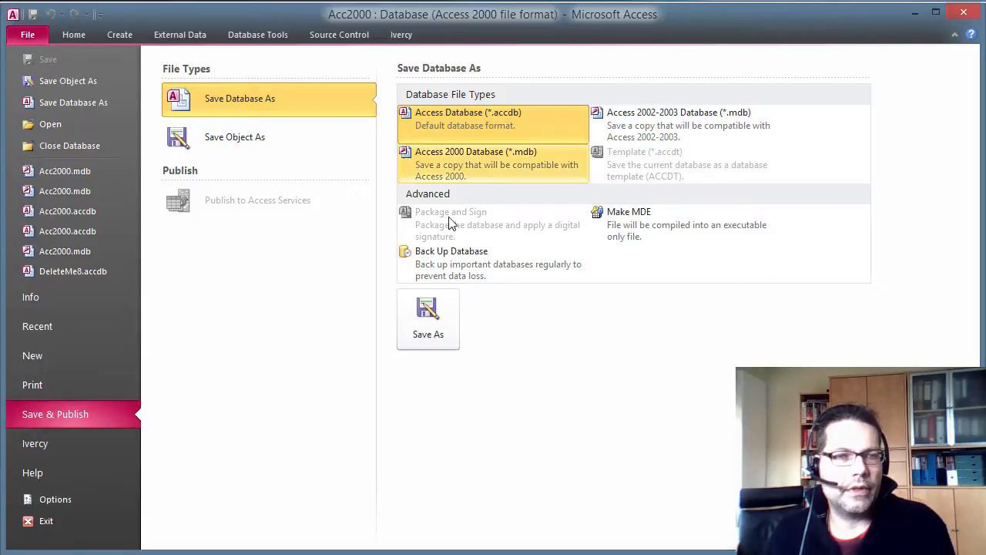
pyautogui.click(428, 318)
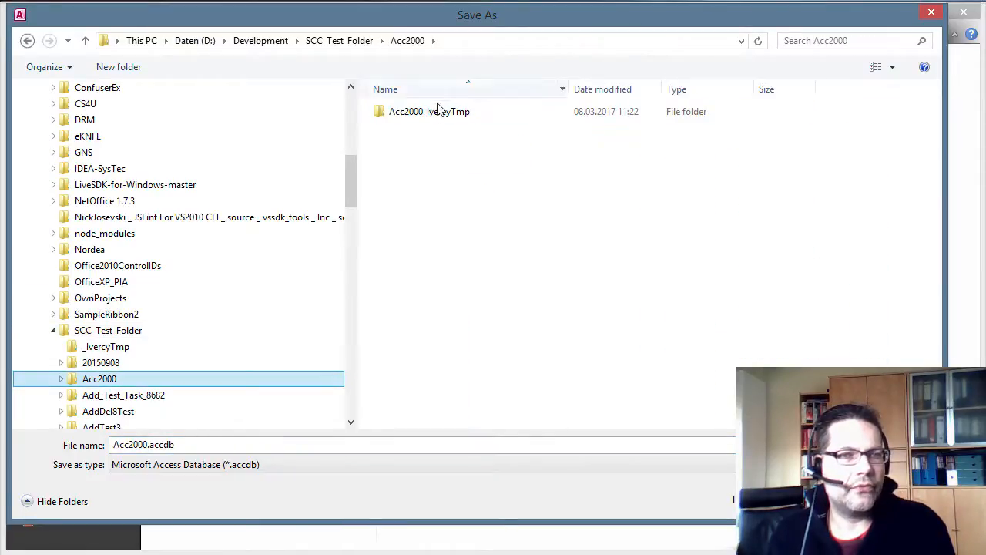
# Step: Save Acc2000.accdb into Acc2000_IvercyTmp and acknowledge the Access 2007 upgrade notice
pyautogui.doubleClick(429, 111)
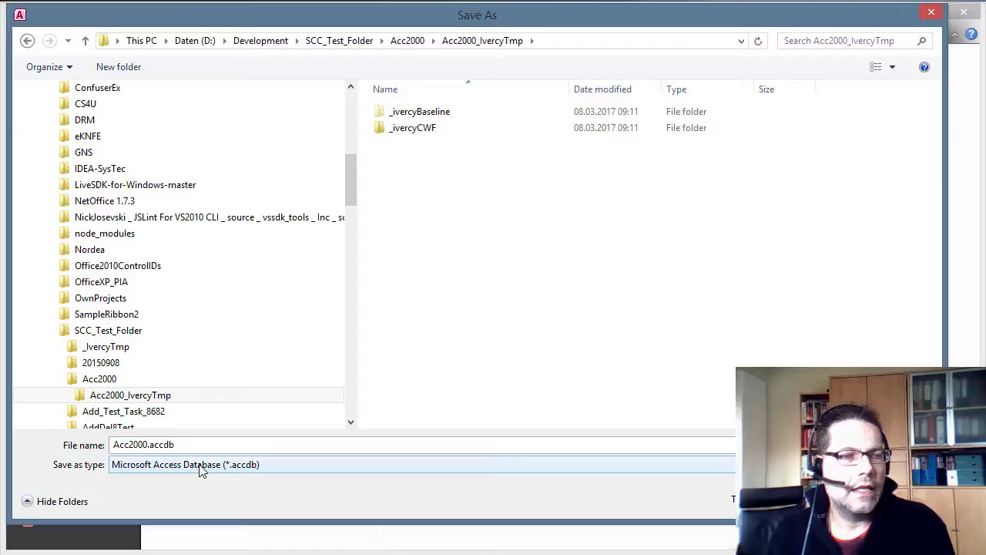
pyautogui.moveTo(152, 476)
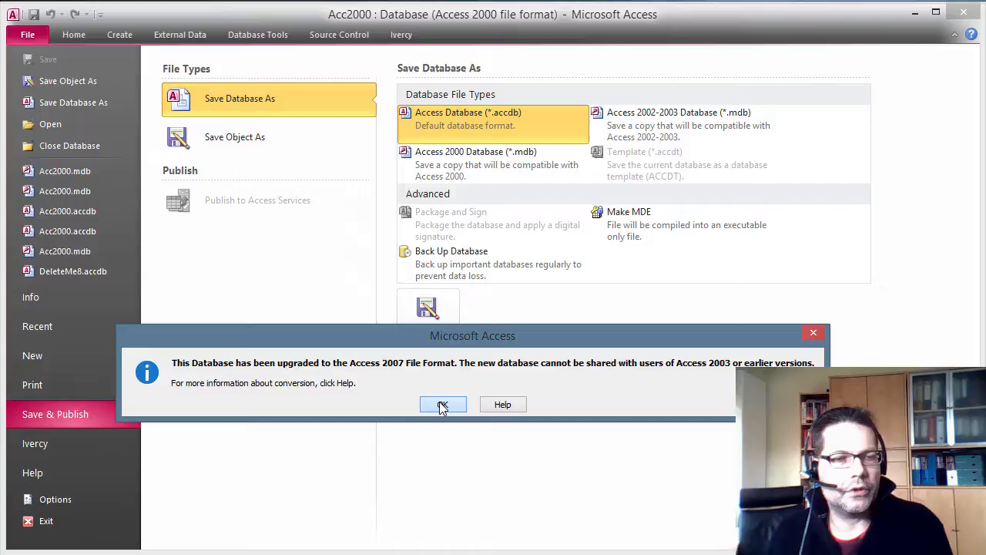
pyautogui.click(442, 404)
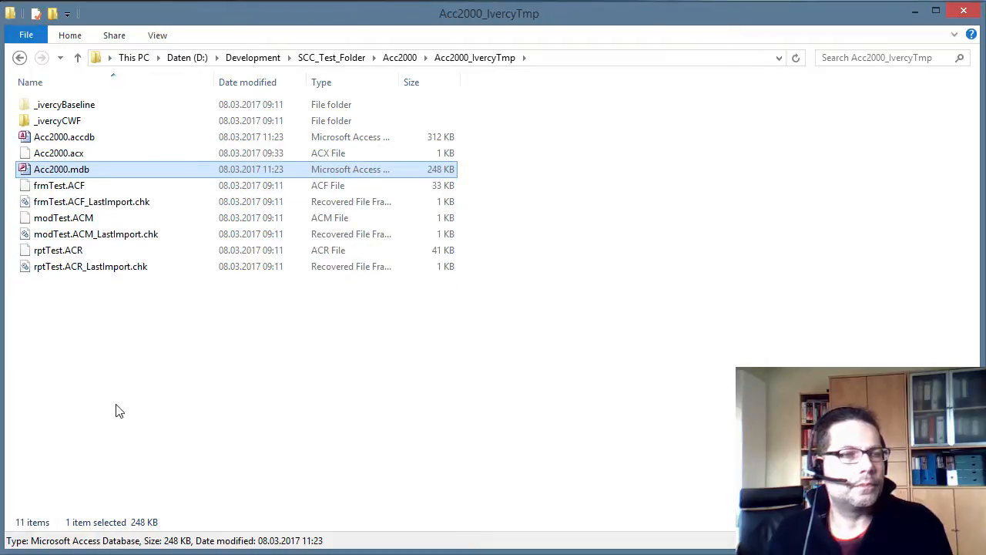
pyautogui.moveTo(77, 185)
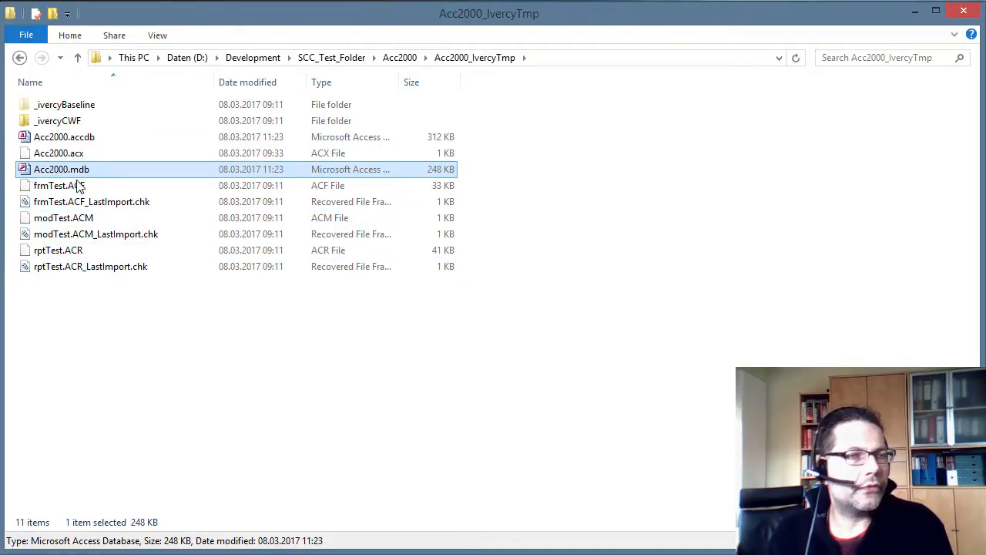
pyautogui.moveTo(85, 177)
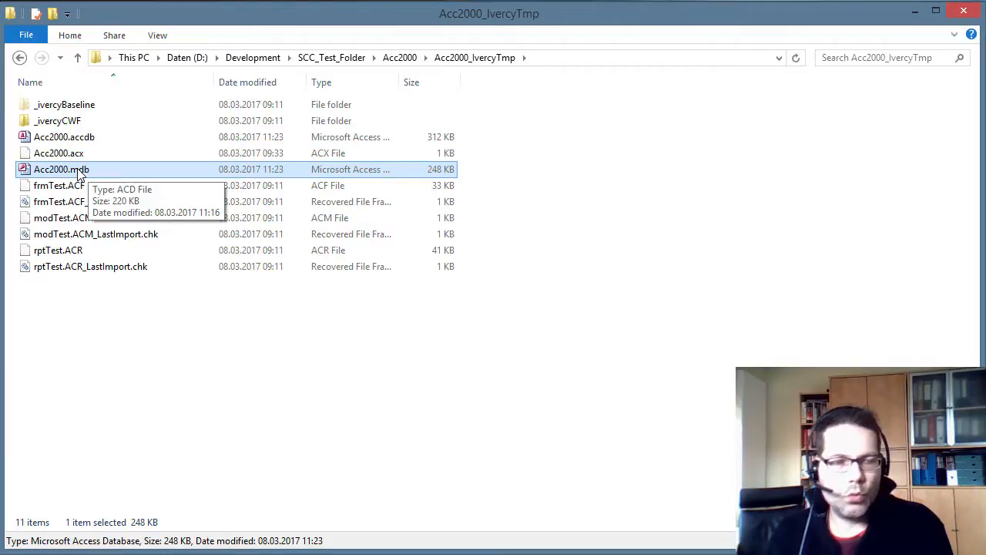
# Step: Delete the leftover Acc2000.mdb from the temp folder
pyautogui.rightClick(62, 169)
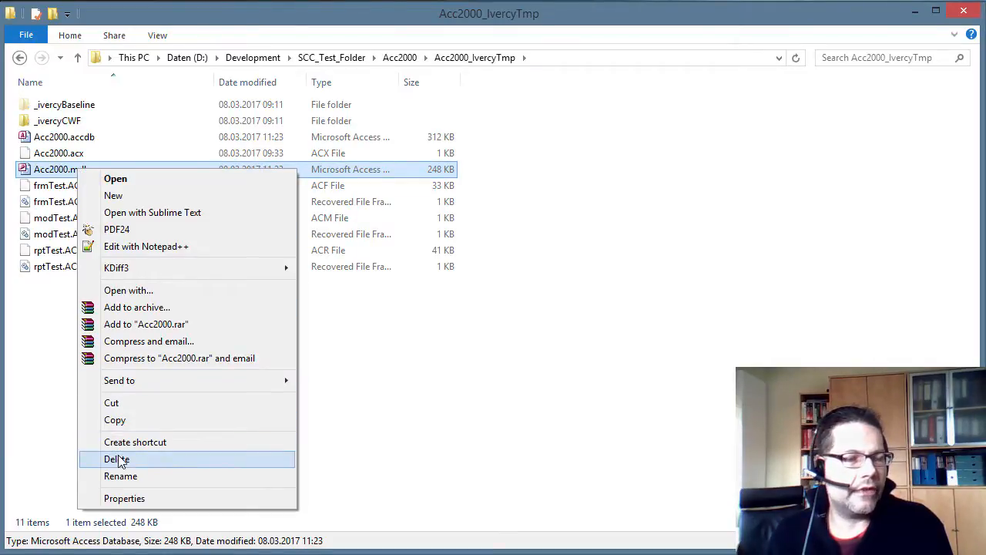
pyautogui.click(116, 459)
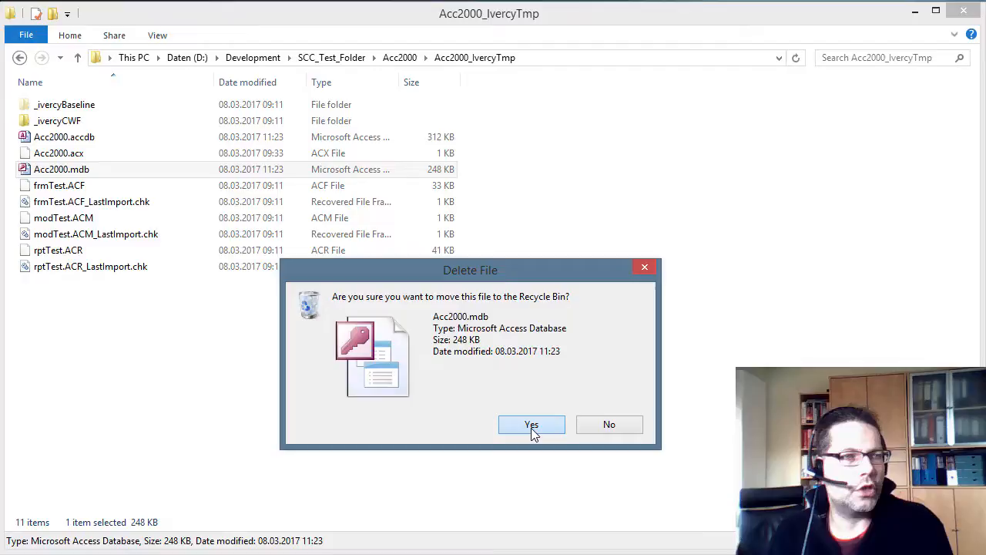
pyautogui.click(532, 425)
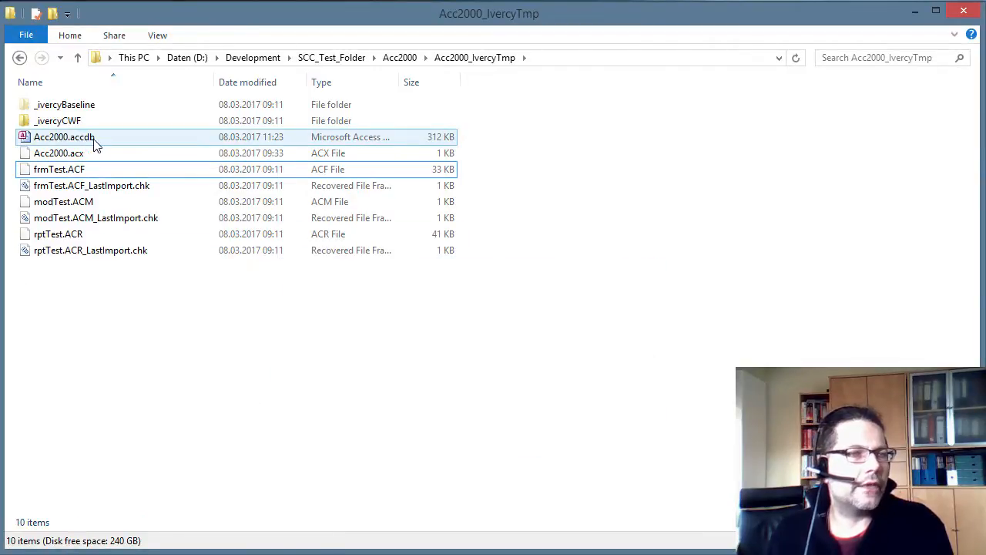
# Step: Rename Acc2000.accdb to Acc2000.acd, accepting the extension-change warning
pyautogui.click(64, 137)
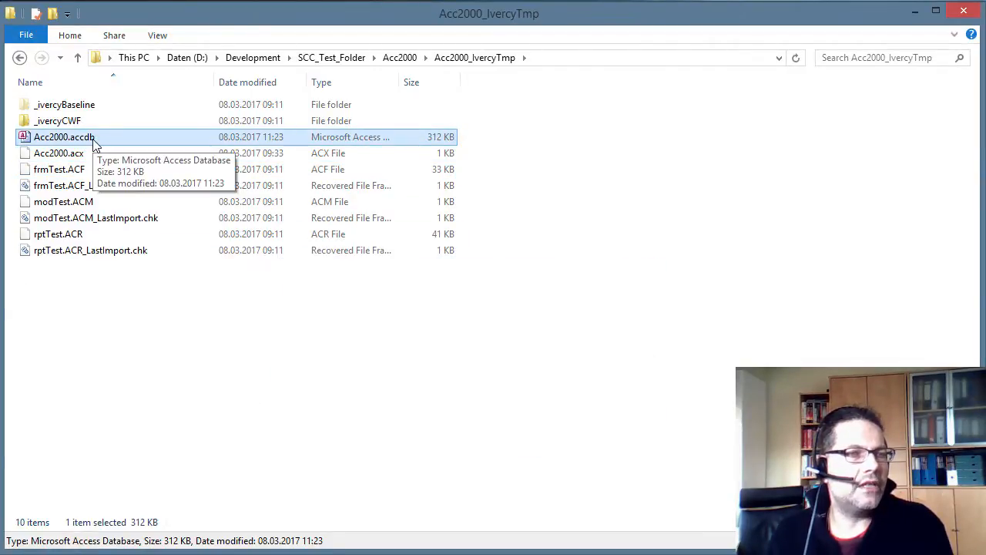
pyautogui.click(64, 136)
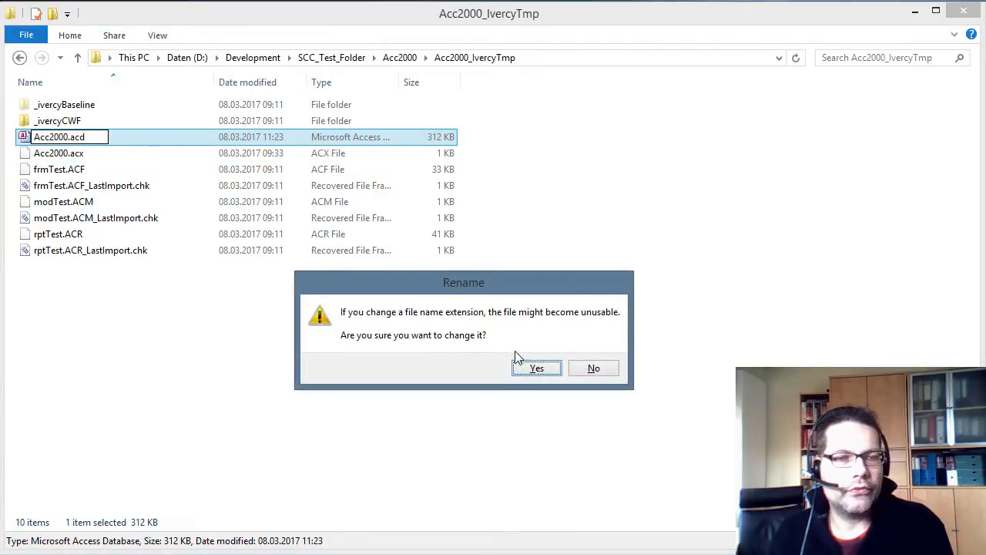
pyautogui.click(536, 368)
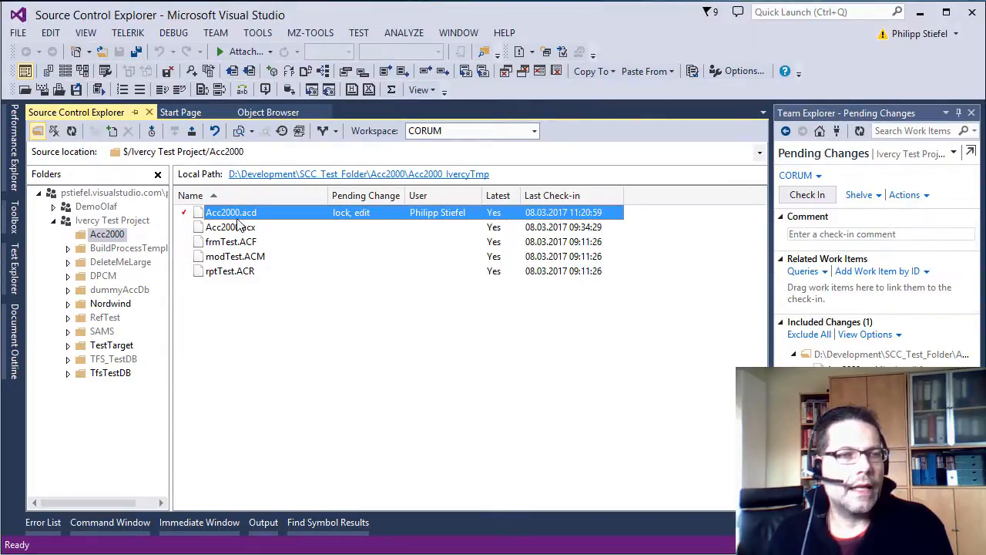
# Step: Check in Acc2000.acd with comment 'converted to accdb file format' as changeset 244
pyautogui.rightClick(231, 212)
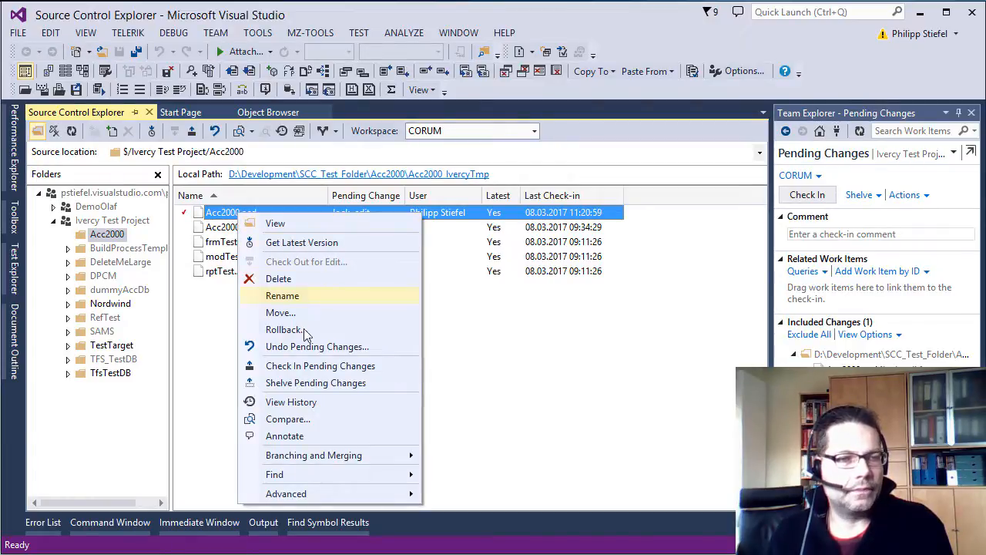
pyautogui.click(480, 320)
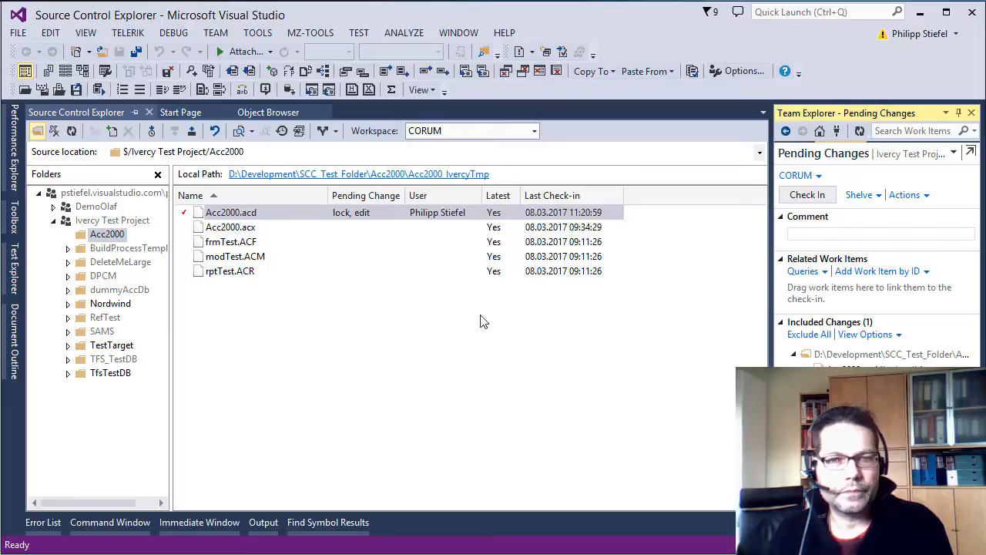
pyautogui.write('co')
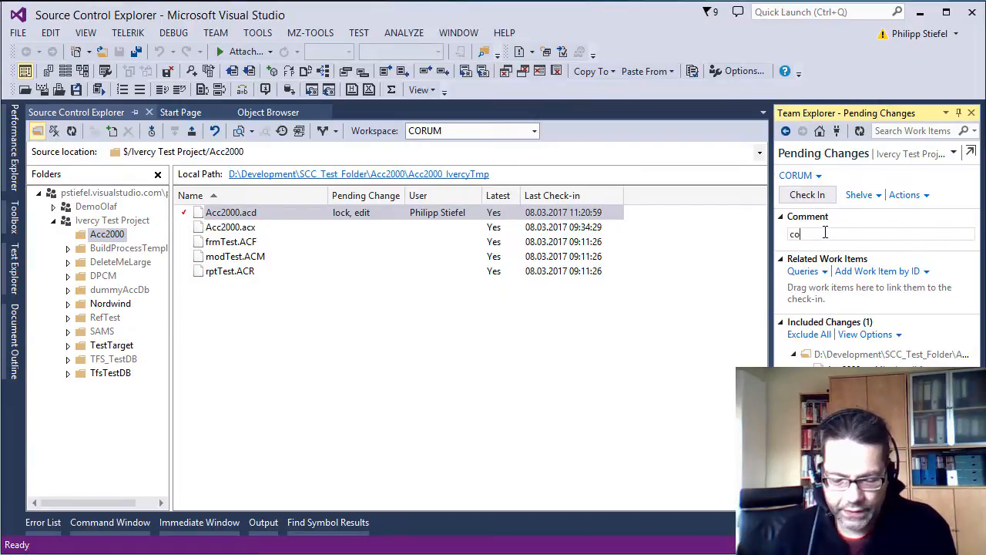
pyautogui.write('converted to')
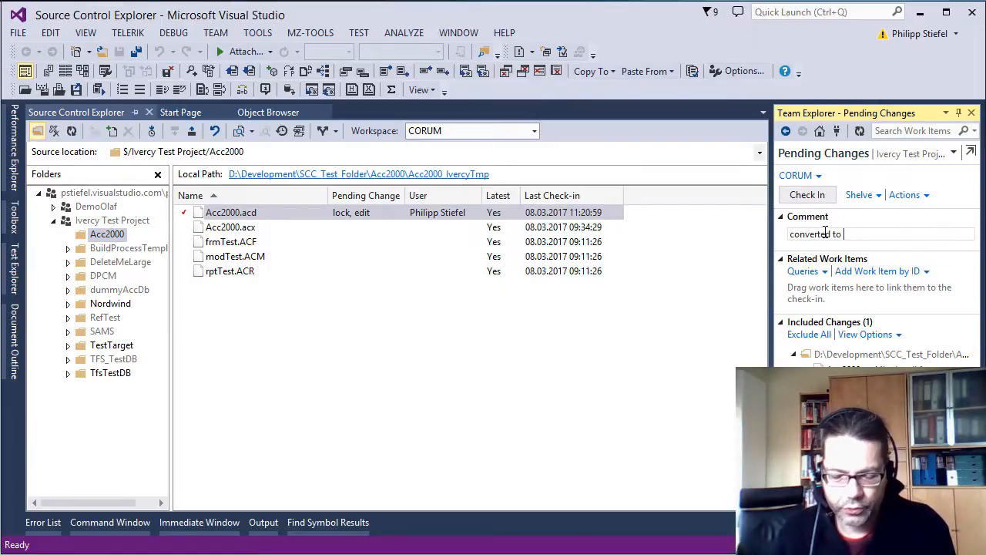
pyautogui.write('accdb file format')
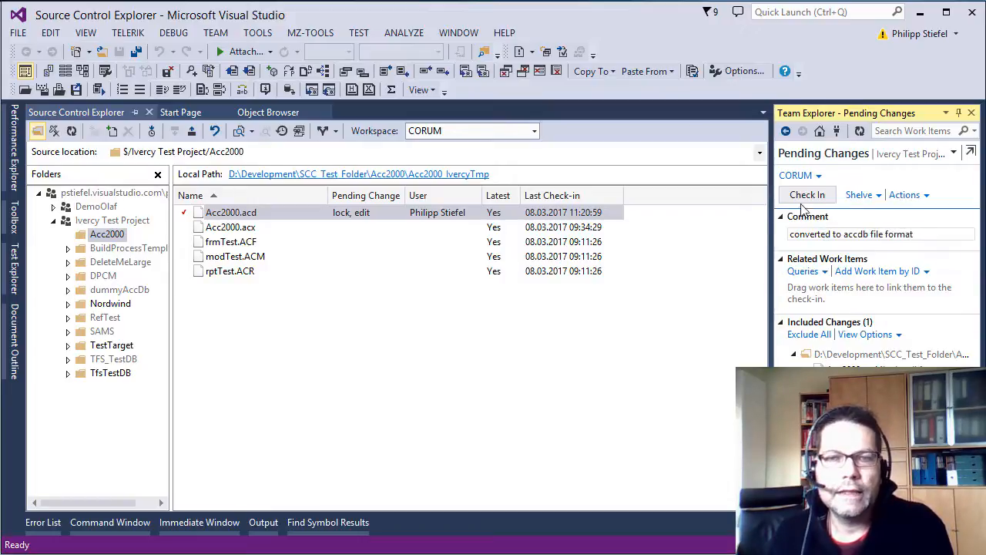
pyautogui.click(807, 194)
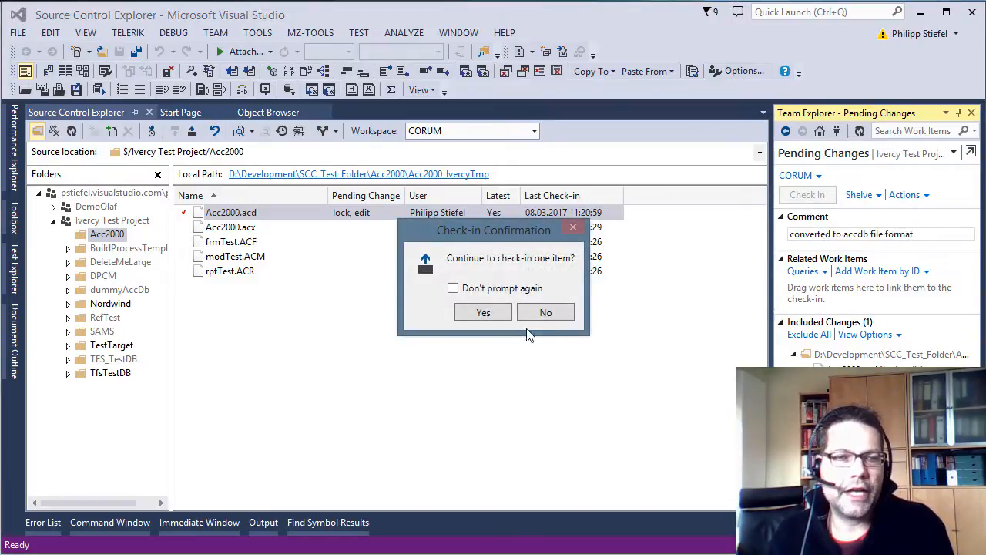
pyautogui.click(483, 312)
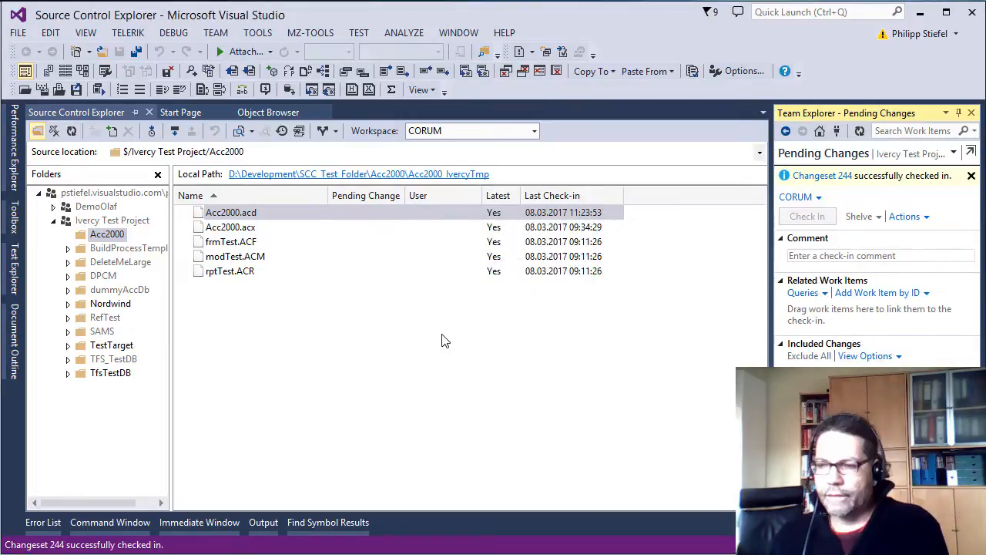
pyautogui.moveTo(439, 360)
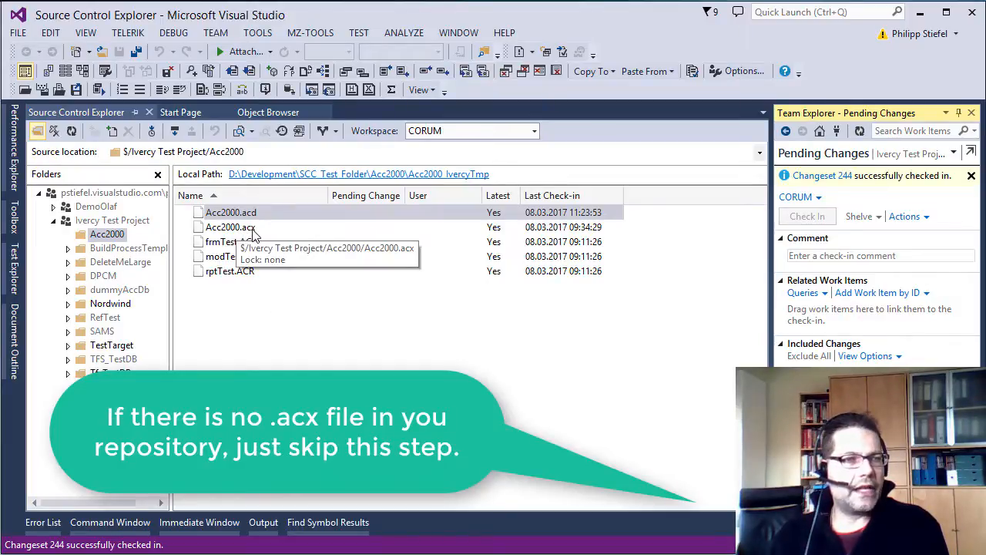
# Step: Check out Acc2000.acx for edit from Source Control Explorer
pyautogui.click(230, 226)
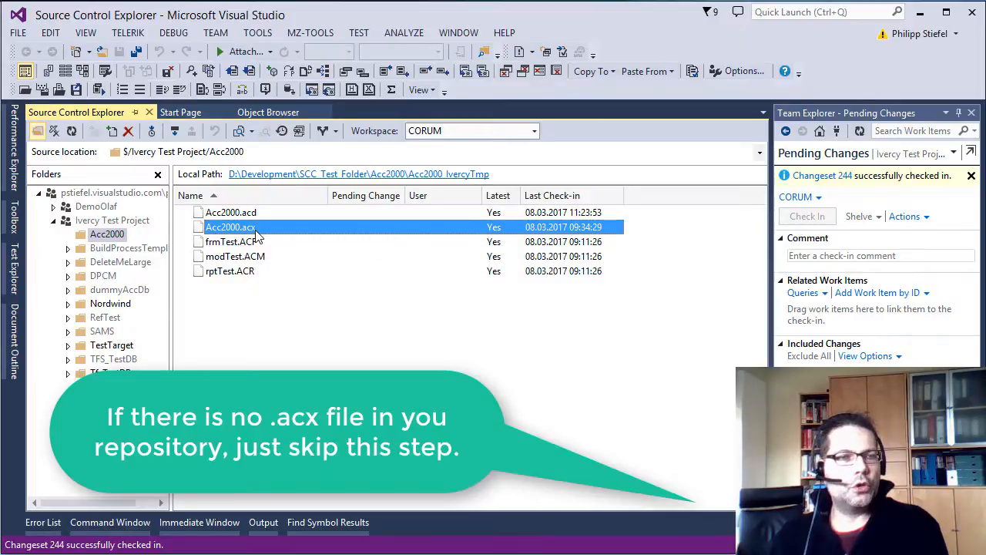
pyautogui.rightClick(230, 227)
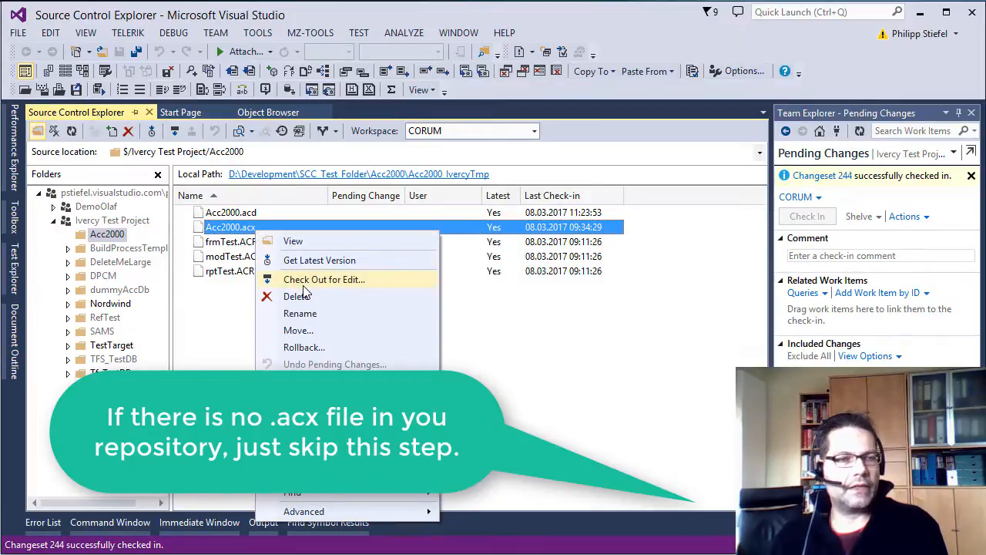
pyautogui.click(323, 279)
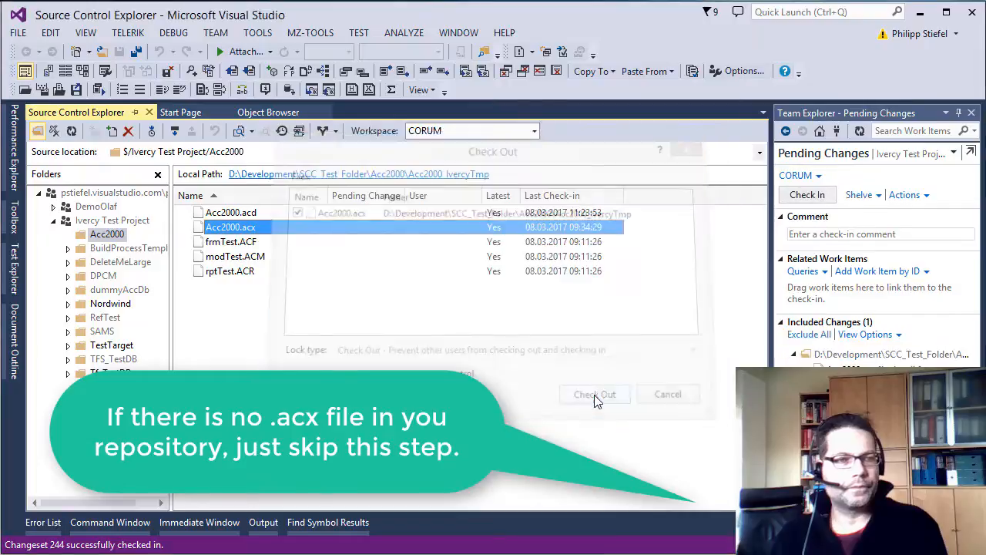
pyautogui.click(594, 394)
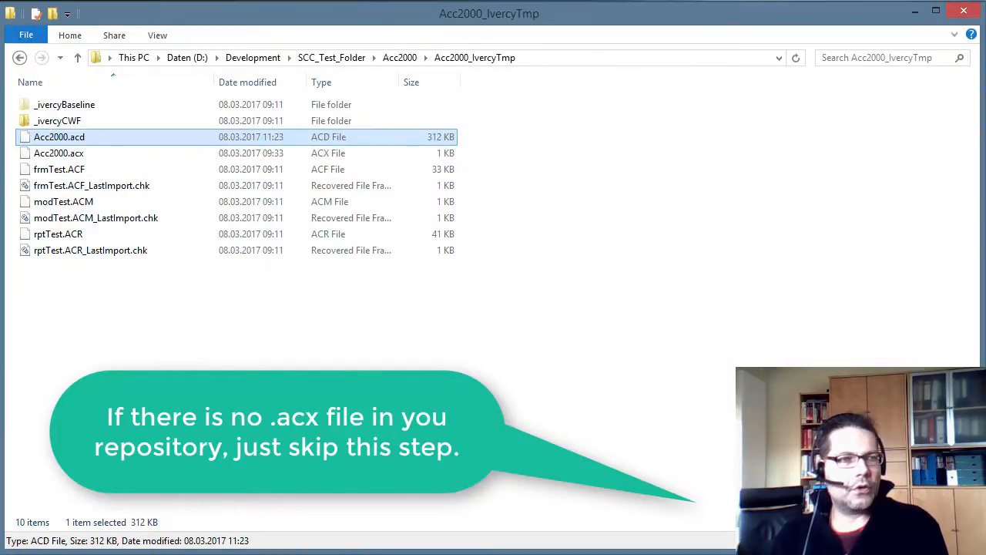
# Step: Select Acc2000.acx in the Acc2000_IvercyTmp folder and show its context menu
pyautogui.click(58, 152)
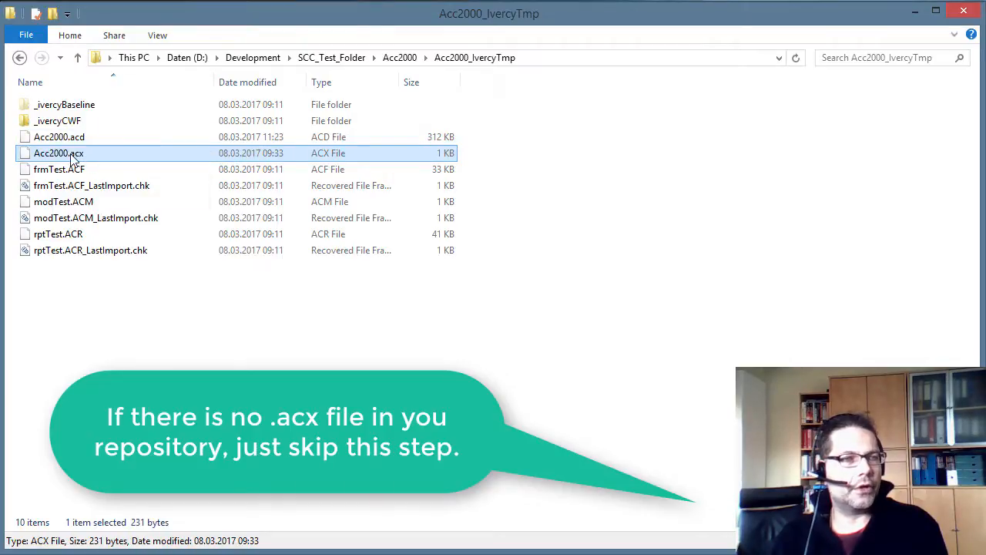
pyautogui.rightClick(58, 153)
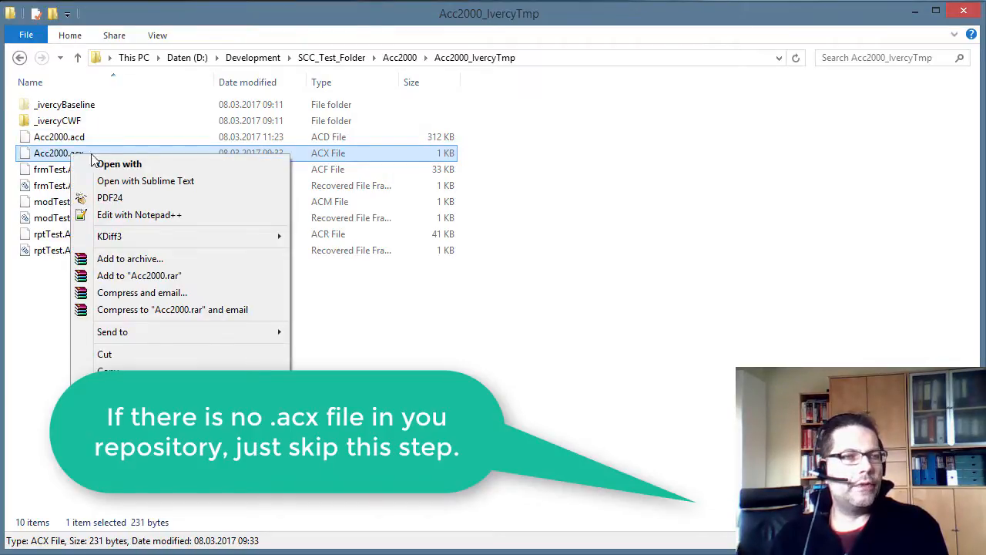
# Step: Change DBVersionToCreate in Acc2000.acx to sccFileFormatAccess2010 in Notepad++ and save
pyautogui.click(138, 214)
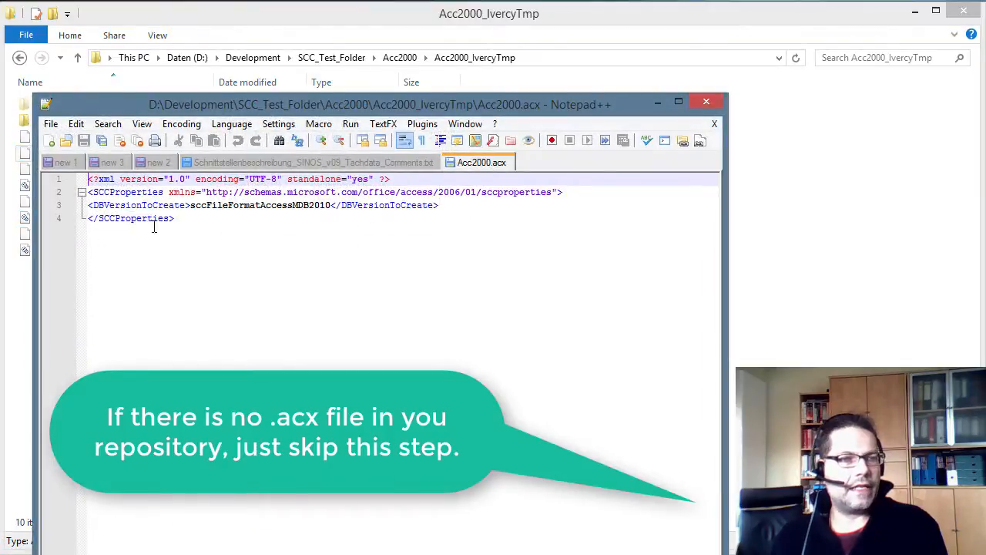
pyautogui.moveTo(282, 234)
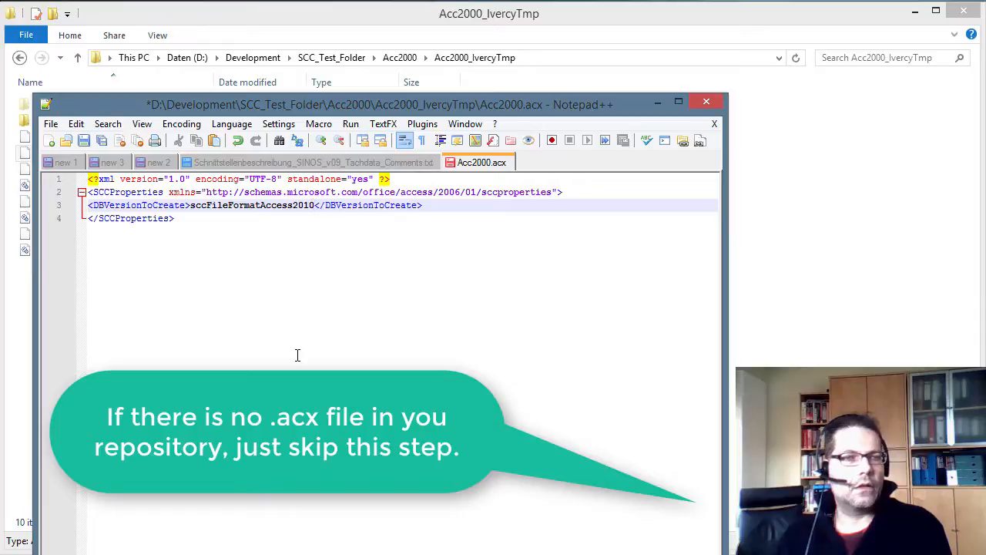
pyautogui.moveTo(185, 251)
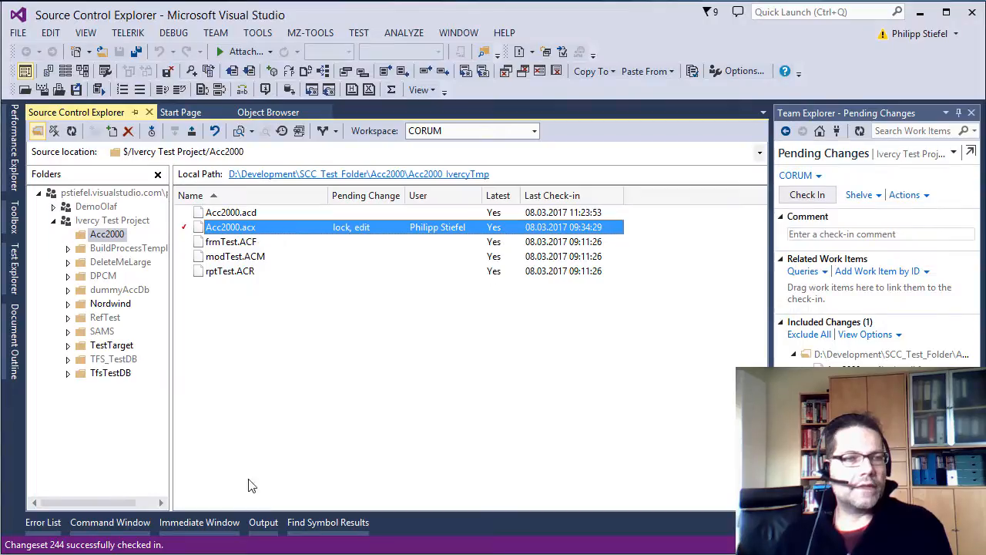
pyautogui.moveTo(250, 231)
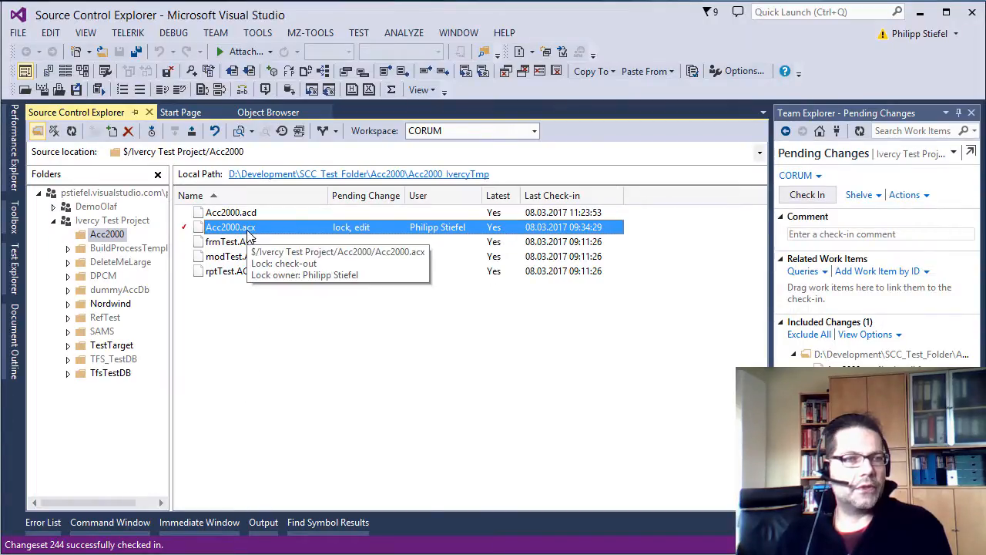
# Step: Check in the Acc2000.acx change with the comment 'changed file format tag'
pyautogui.rightClick(230, 226)
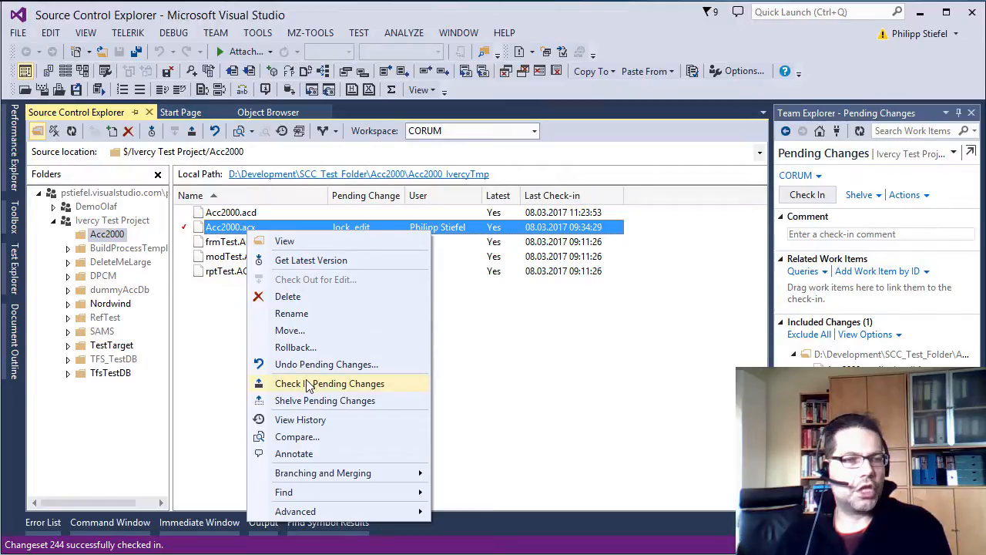
pyautogui.click(330, 383)
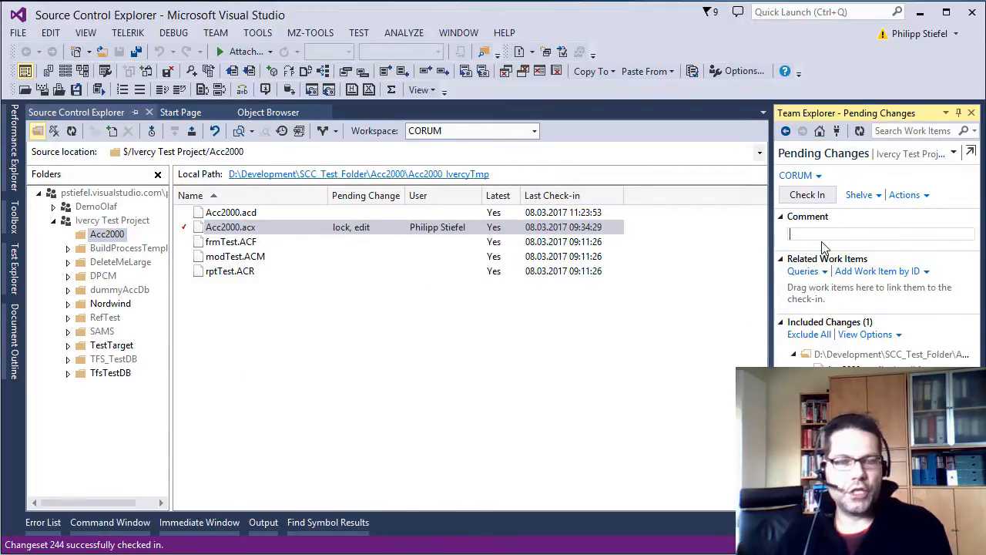
pyautogui.write('chnag')
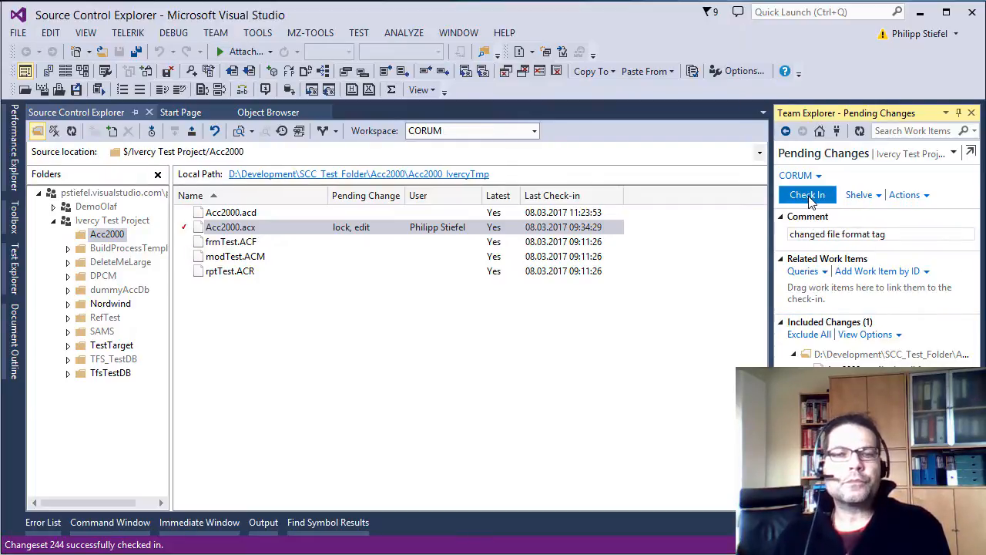
pyautogui.click(807, 194)
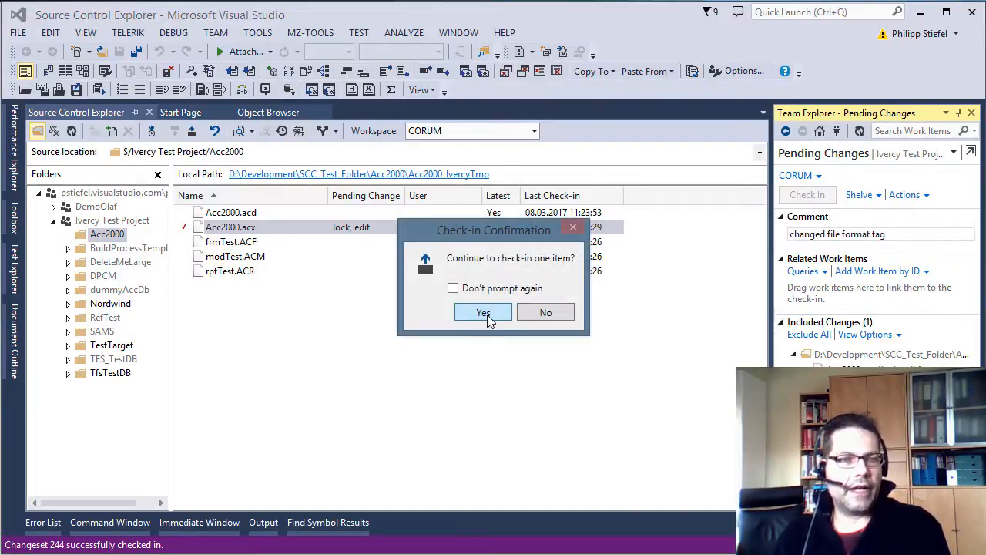
pyautogui.click(483, 312)
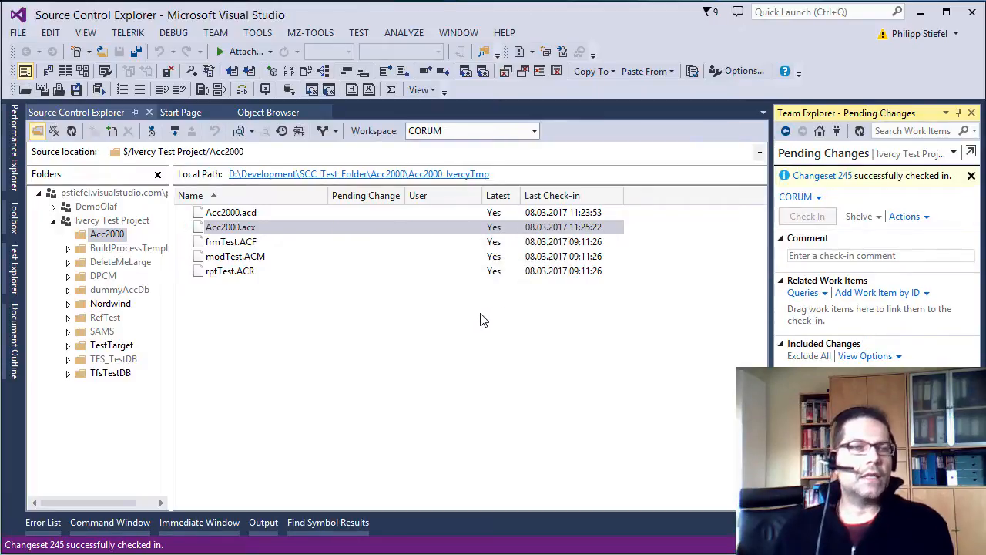
pyautogui.moveTo(389, 316)
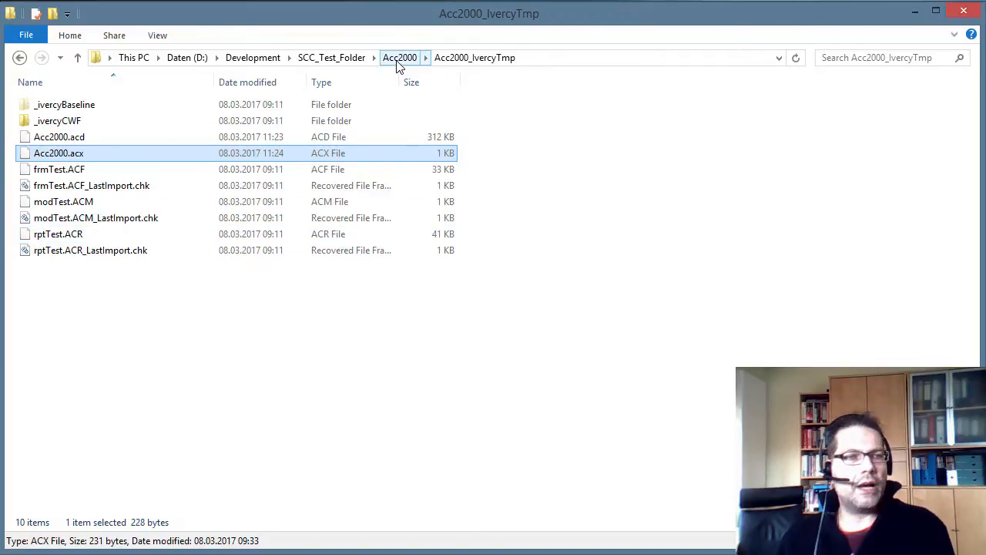
# Step: Delete Acc2000.mdb and the Acc2000_IvercyTmp folder to the Recycle Bin
pyautogui.click(400, 57)
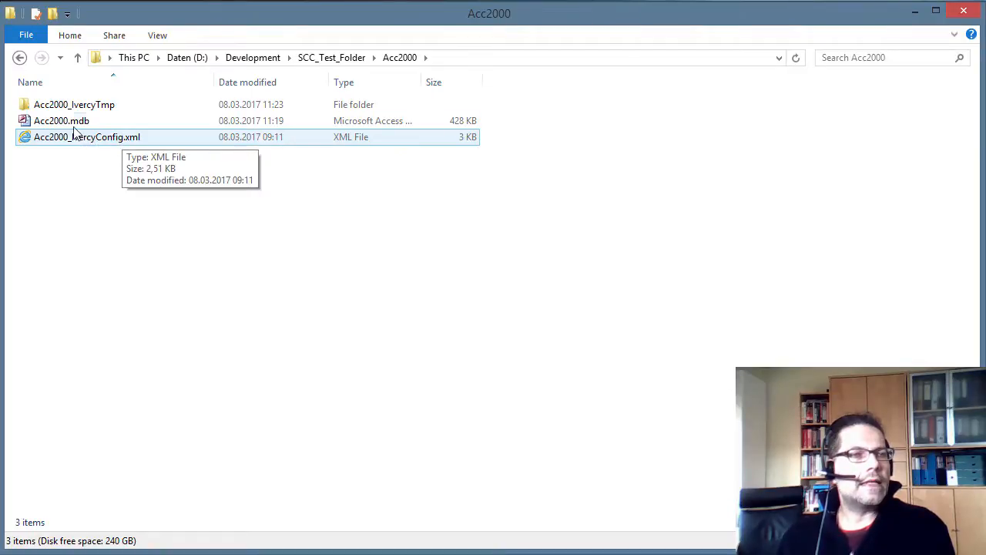
pyautogui.click(61, 120)
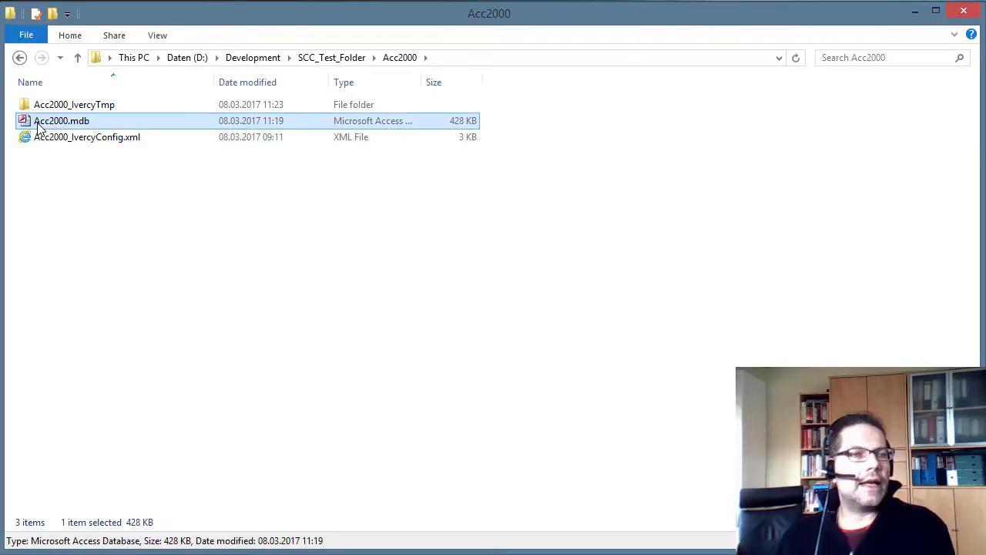
pyautogui.moveTo(77, 123)
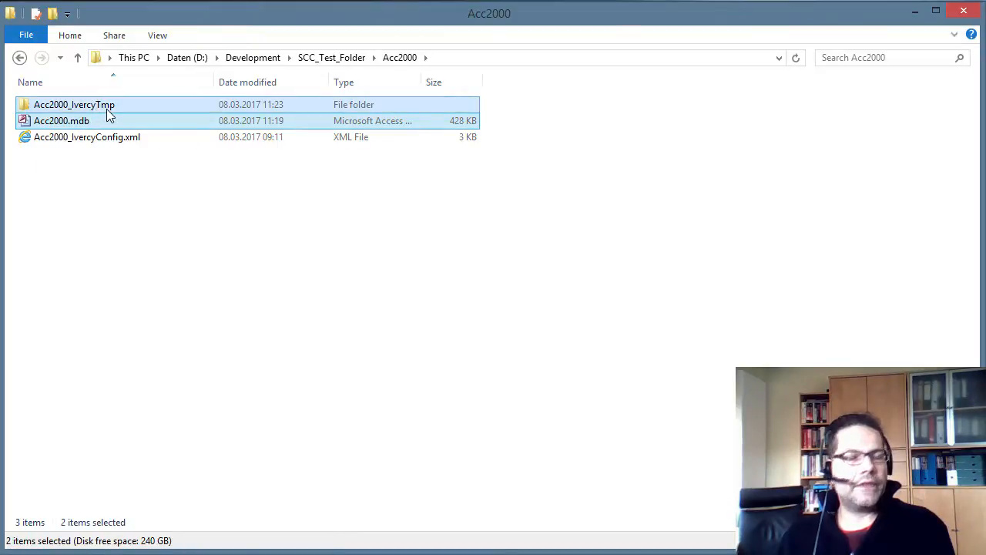
pyautogui.press('Delete')
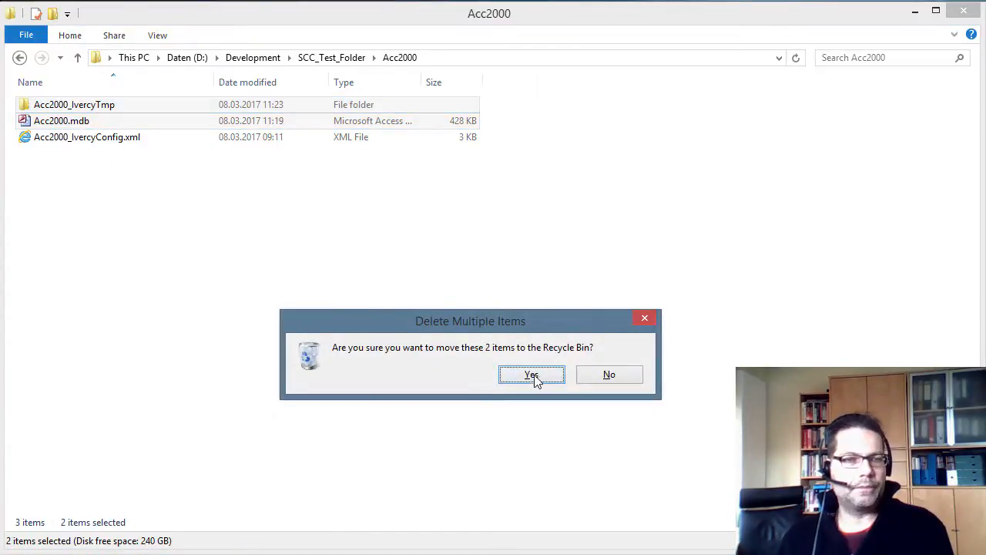
pyautogui.click(532, 374)
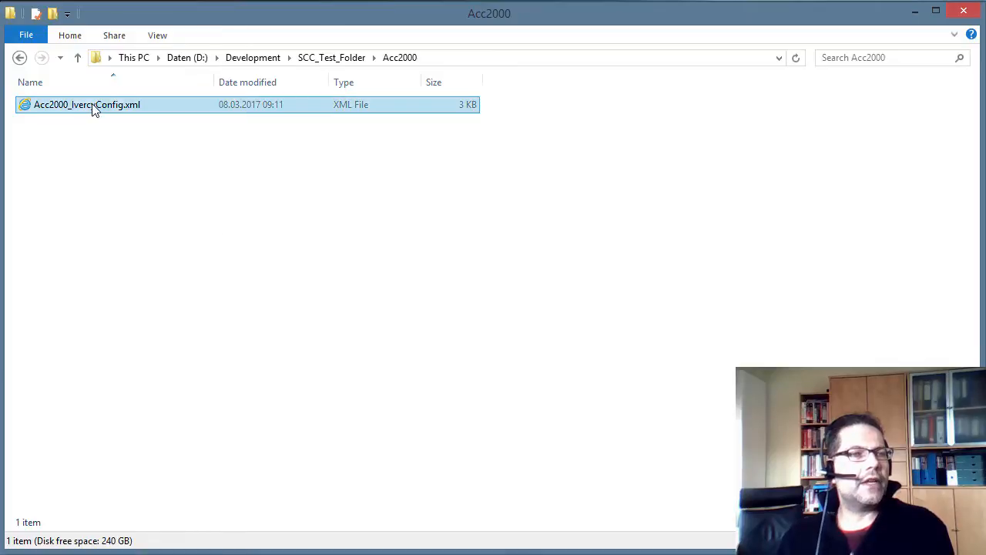
# Step: Rename Acc2000_IvercyConfig.xml to Acc2000_IvercyConfig.xml.bac
pyautogui.click(87, 104)
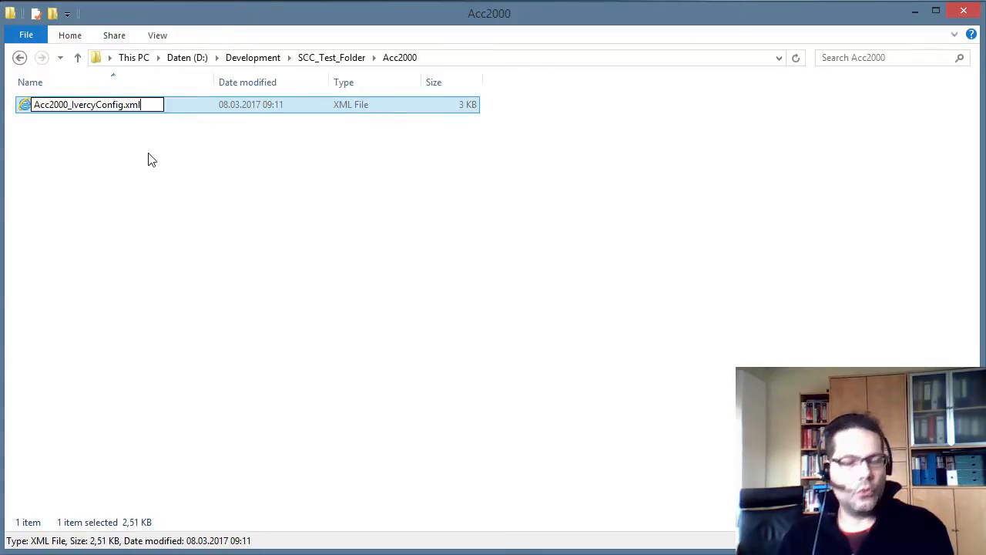
pyautogui.write('.bac')
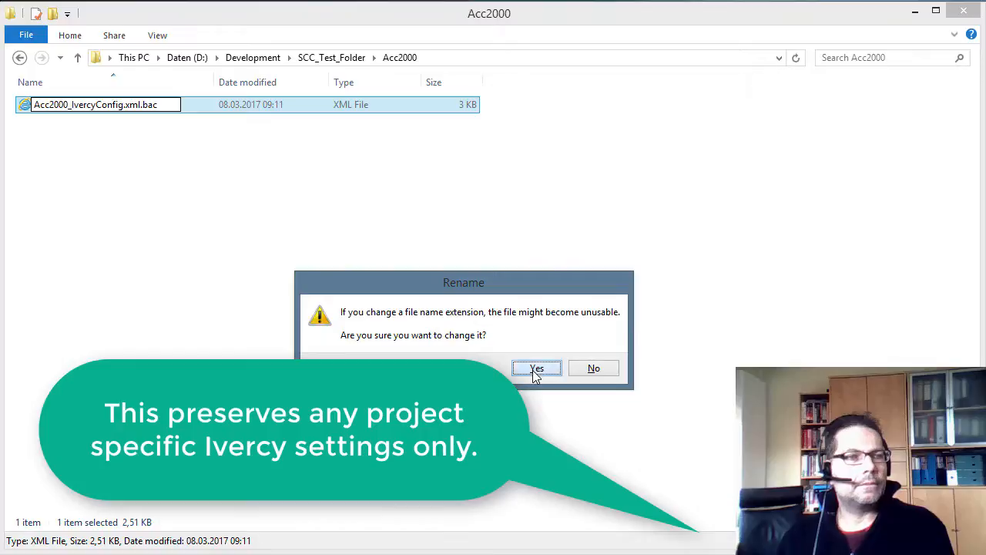
pyautogui.click(537, 368)
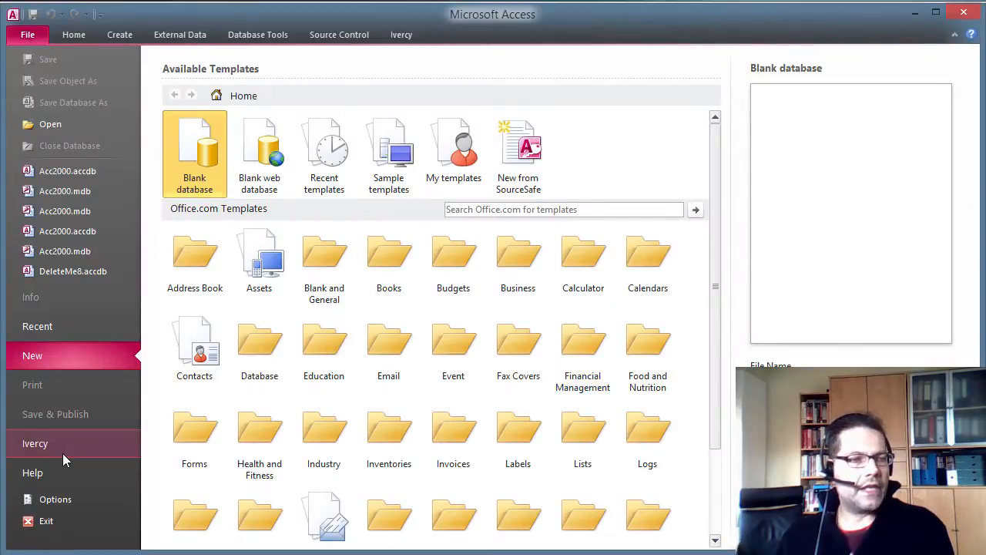
# Step: Create the database from the Acc2000 TFS folder via Ivercy into a new local directory
pyautogui.click(36, 443)
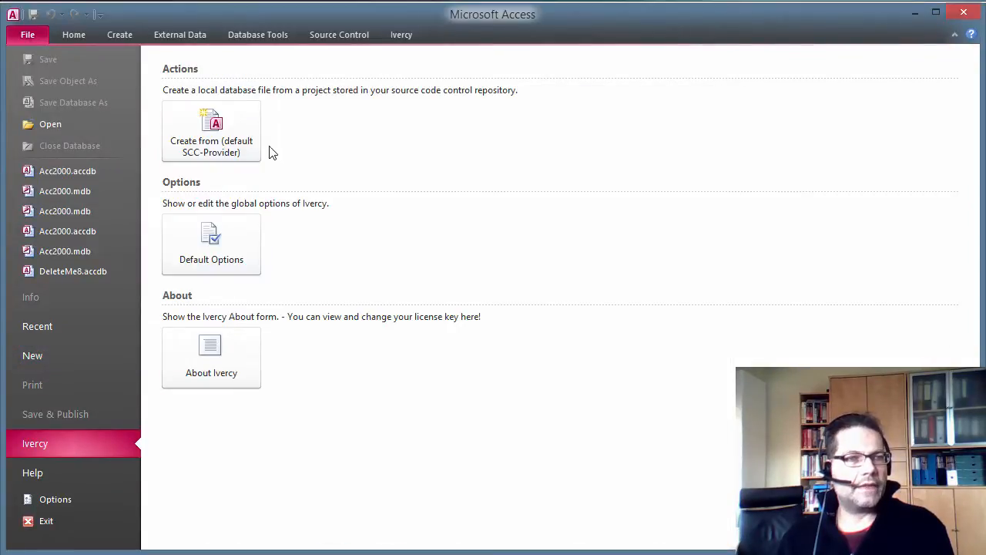
pyautogui.click(211, 131)
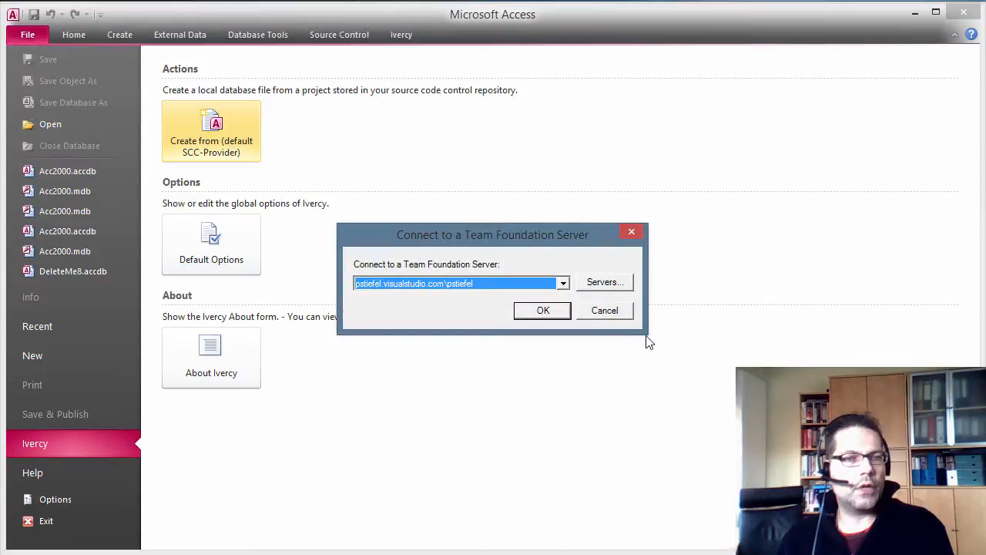
pyautogui.click(542, 310)
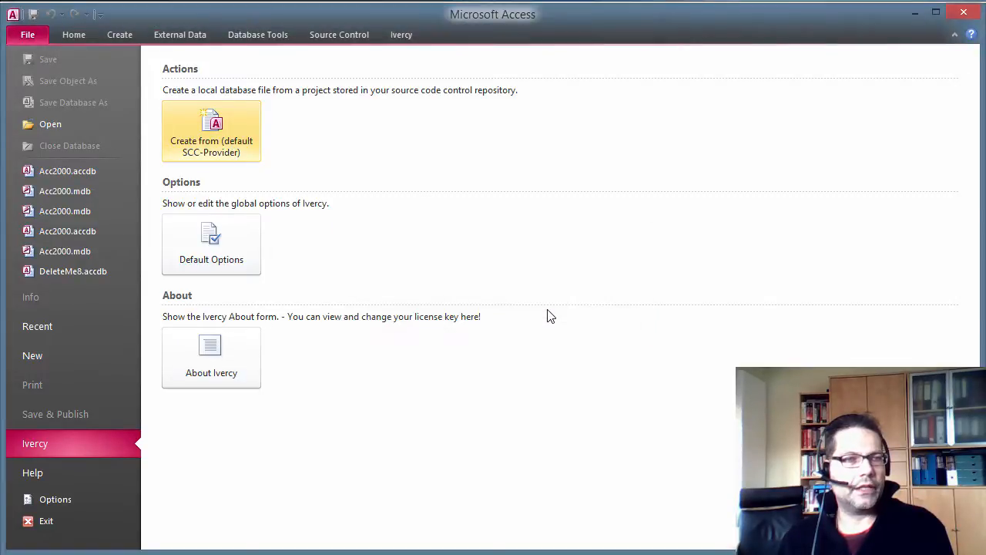
pyautogui.click(211, 131)
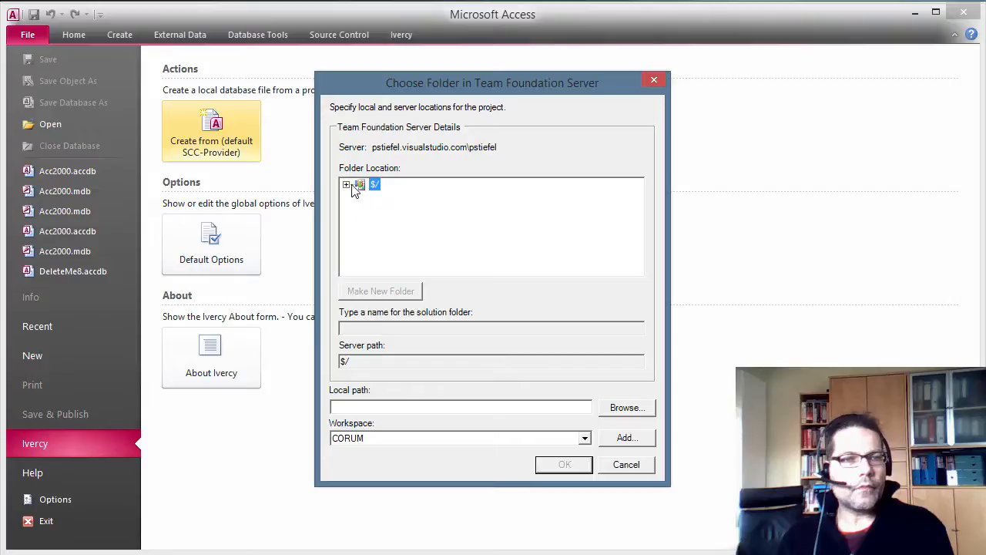
pyautogui.click(346, 184)
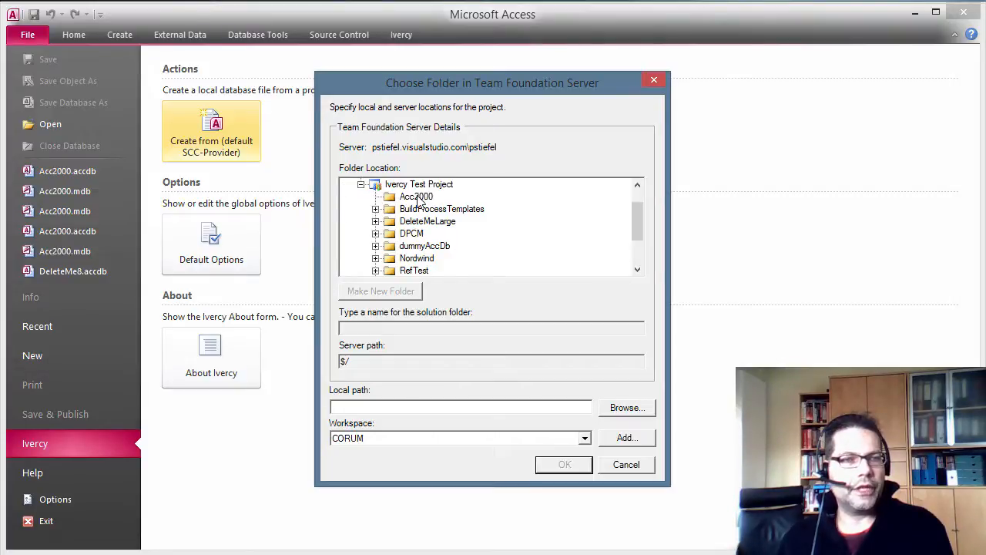
pyautogui.click(416, 197)
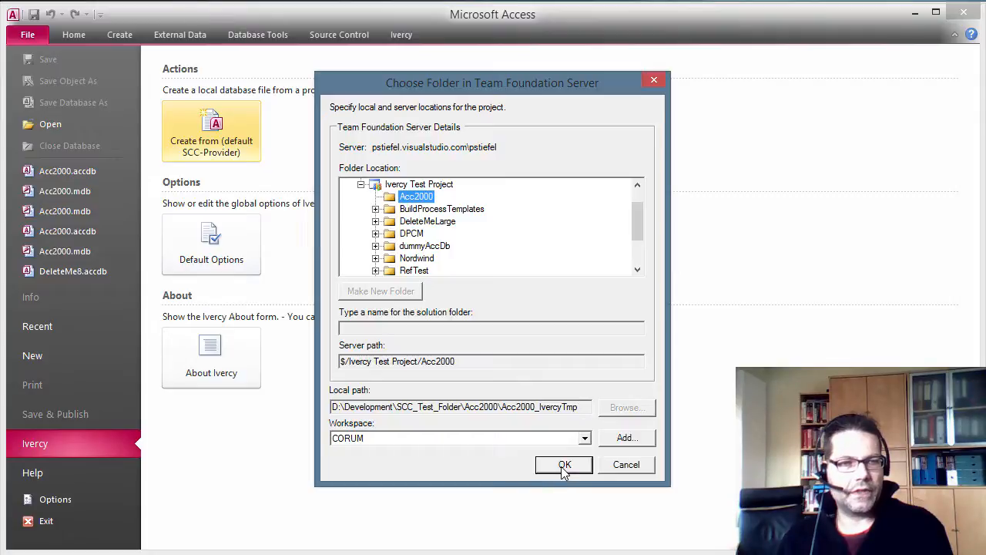
pyautogui.click(565, 464)
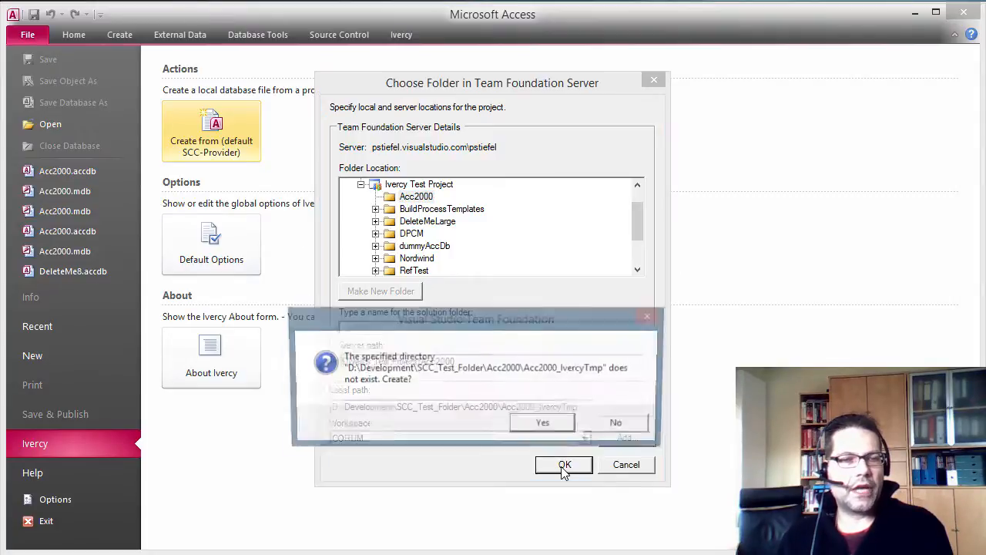
pyautogui.click(565, 463)
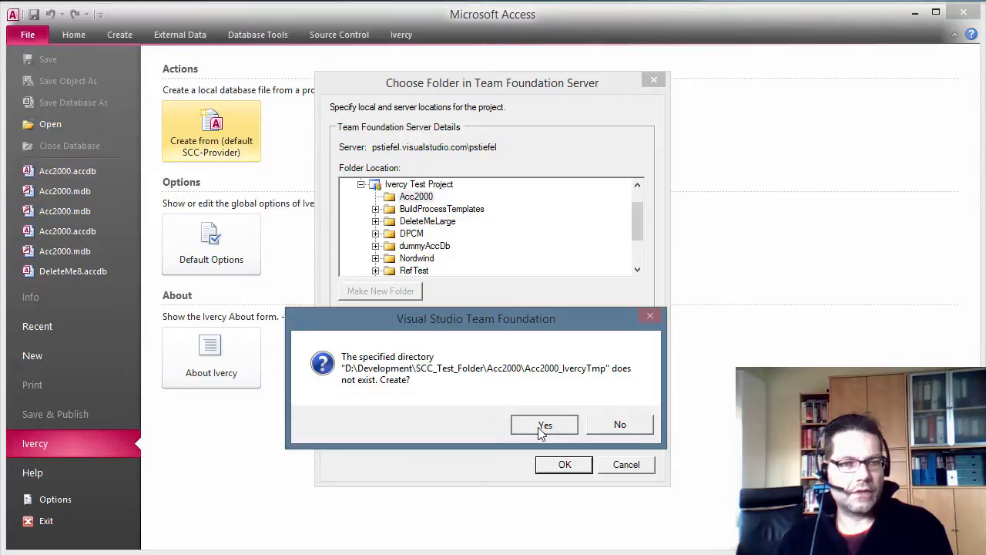
pyautogui.click(545, 425)
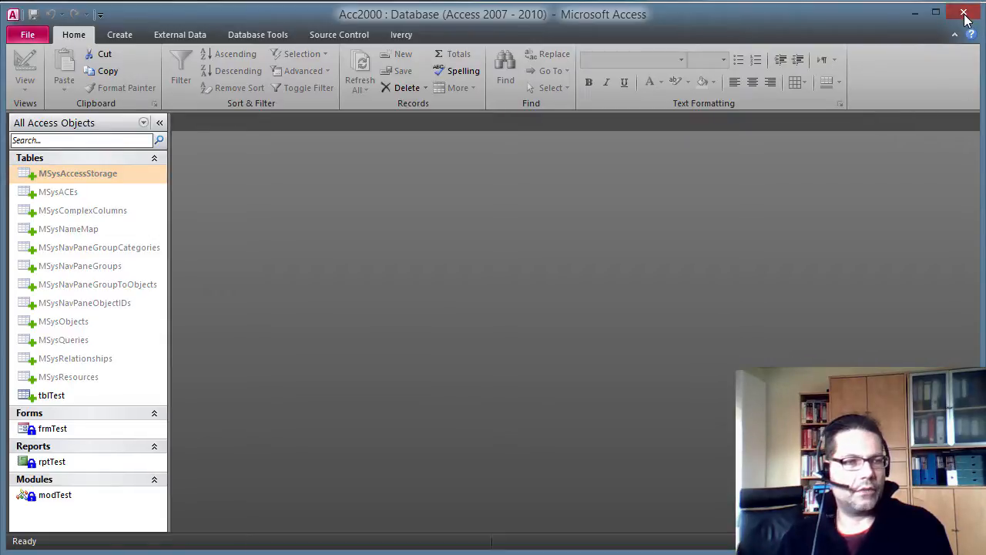
# Step: Close the re-created Acc2000 database containing tblTest, frmTest, rptTest and modTest
pyautogui.click(964, 14)
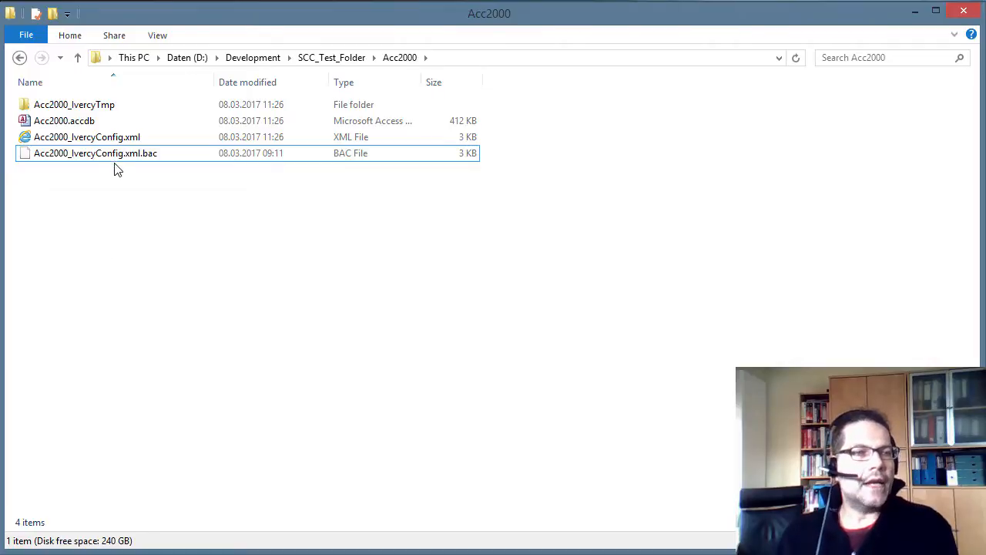
pyautogui.moveTo(87, 137)
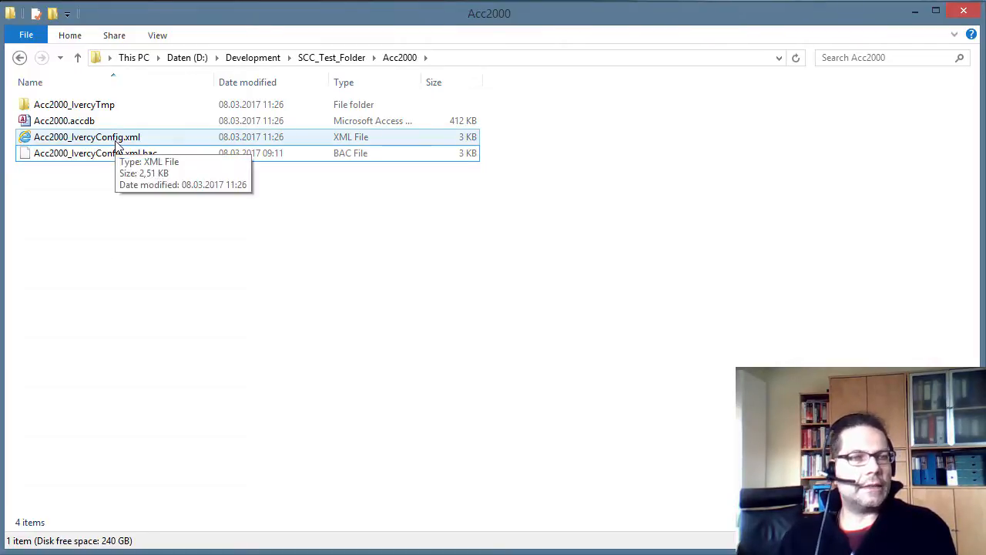
# Step: Delete the new Acc2000_IvercyConfig.xml and restore the .bac backup under that name
pyautogui.click(87, 136)
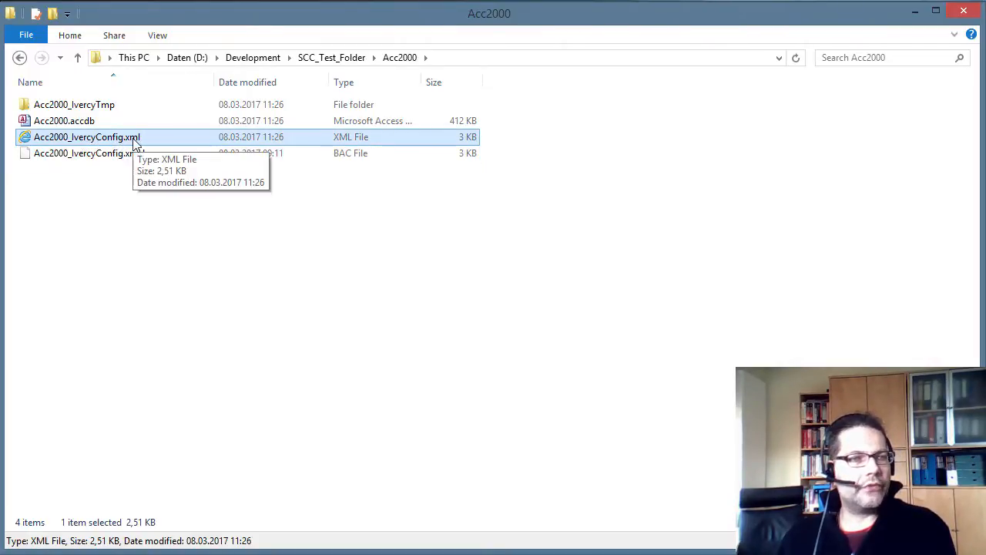
pyautogui.moveTo(153, 237)
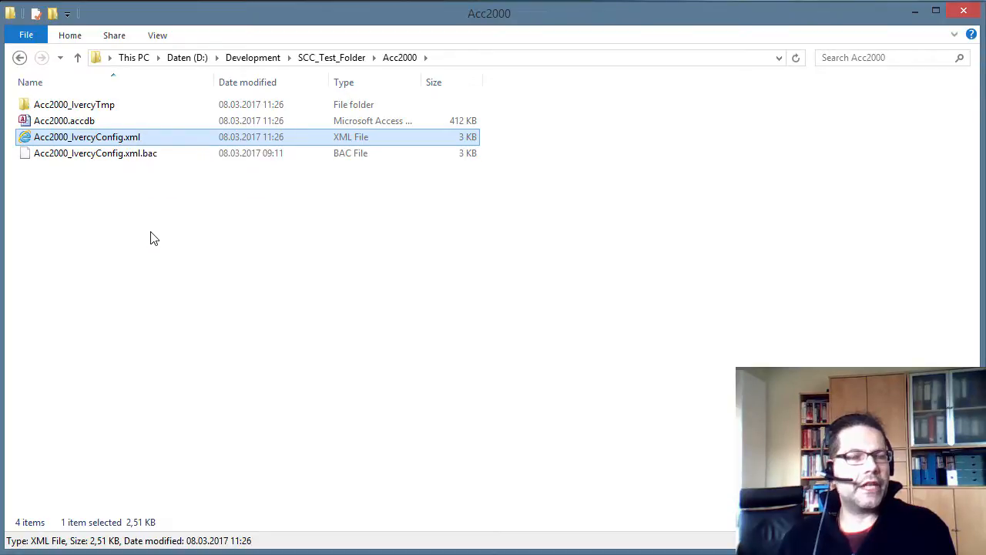
pyautogui.click(95, 152)
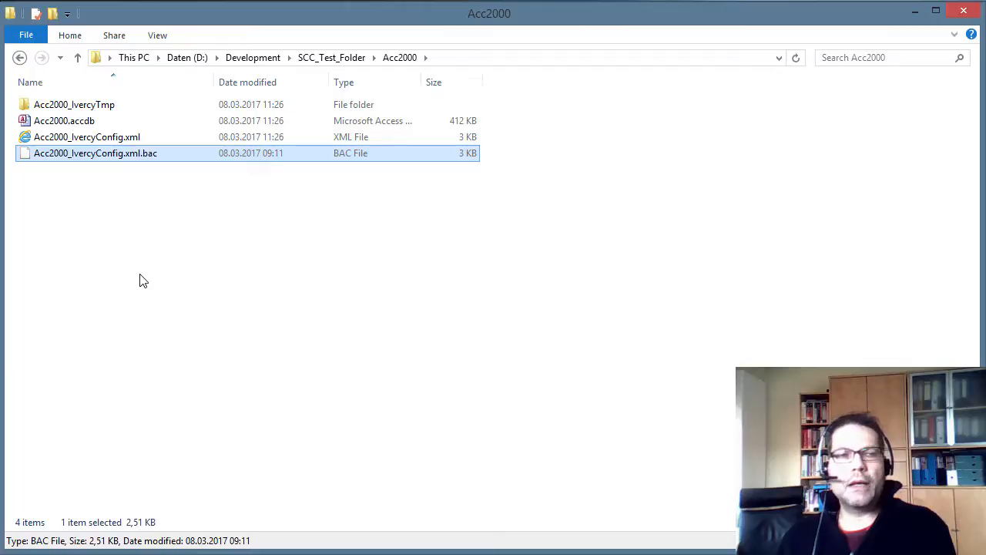
pyautogui.moveTo(148, 280)
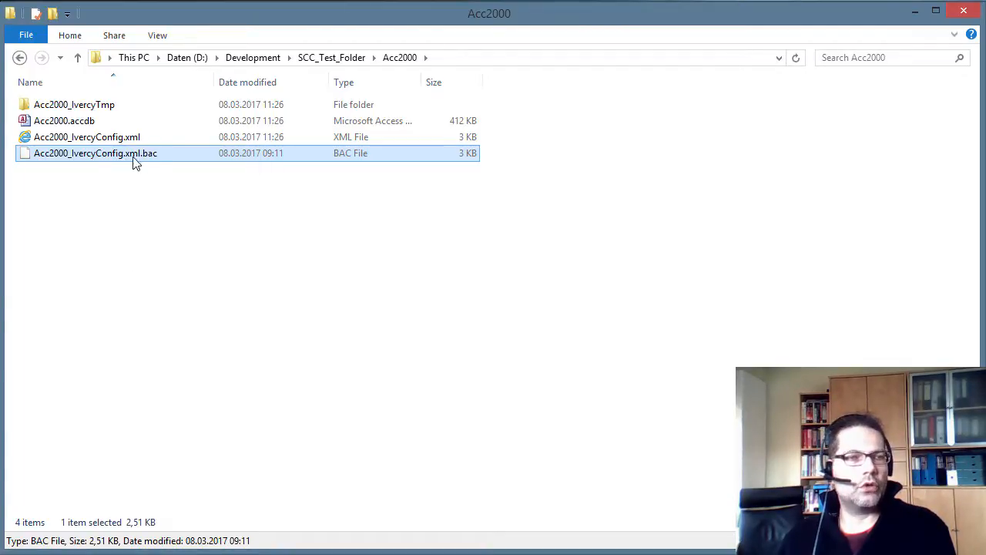
pyautogui.click(87, 136)
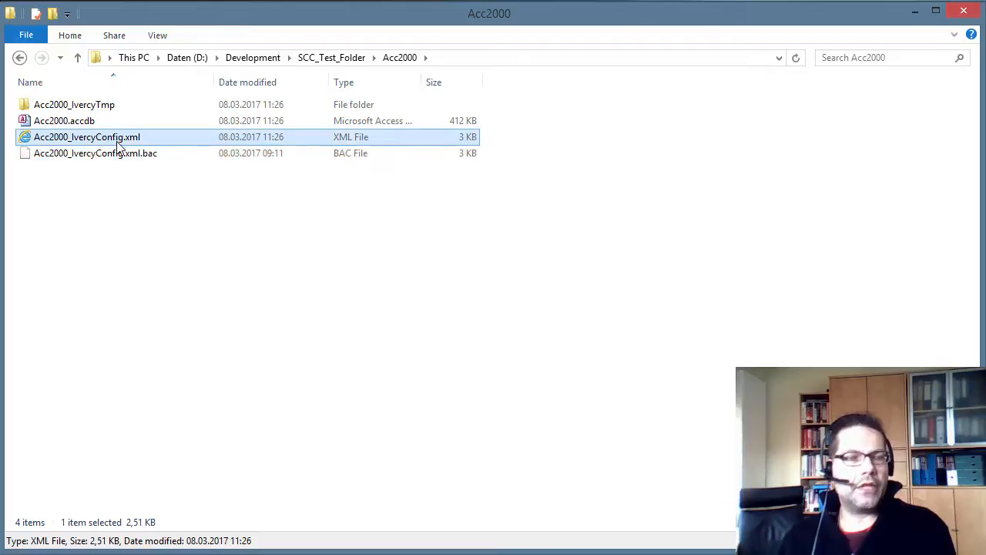
pyautogui.press('Delete')
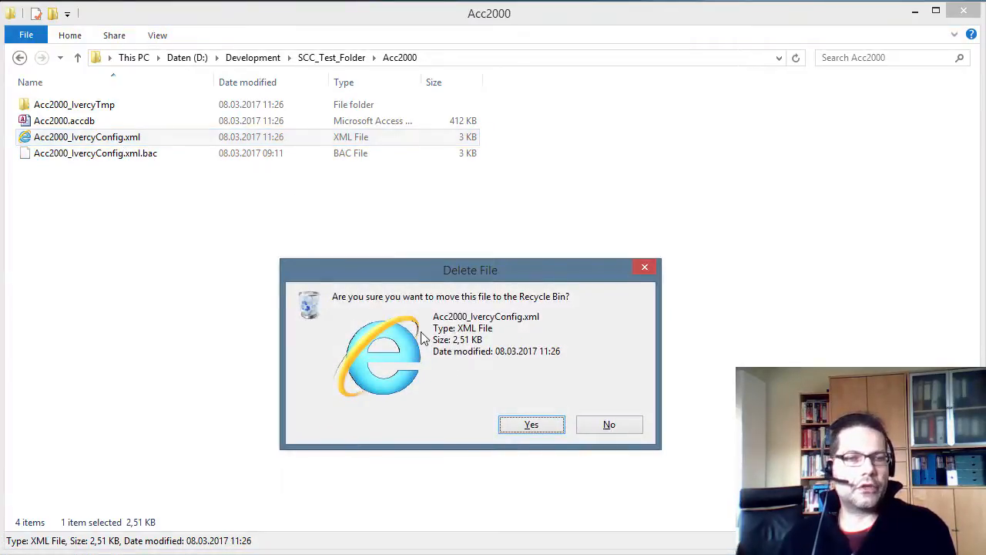
pyautogui.click(531, 424)
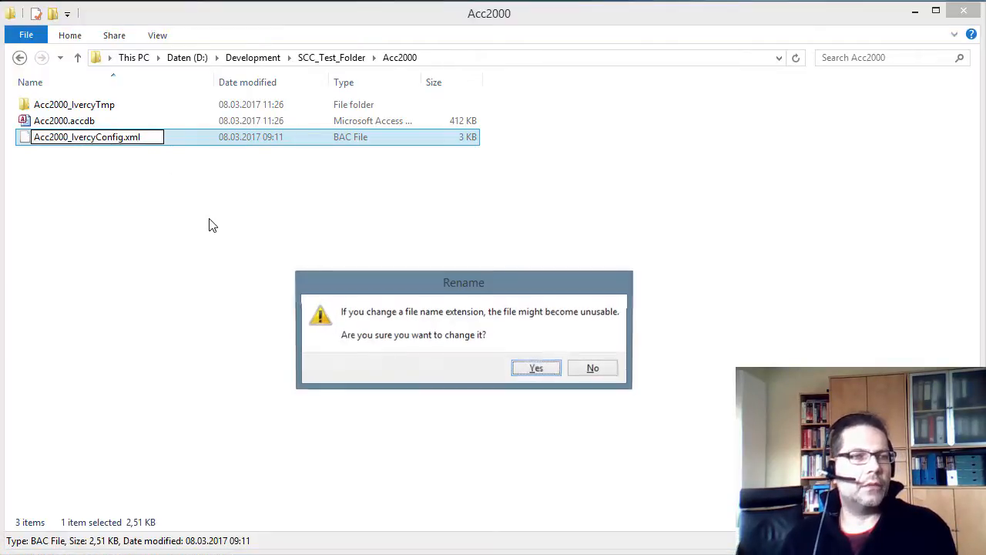
pyautogui.click(536, 368)
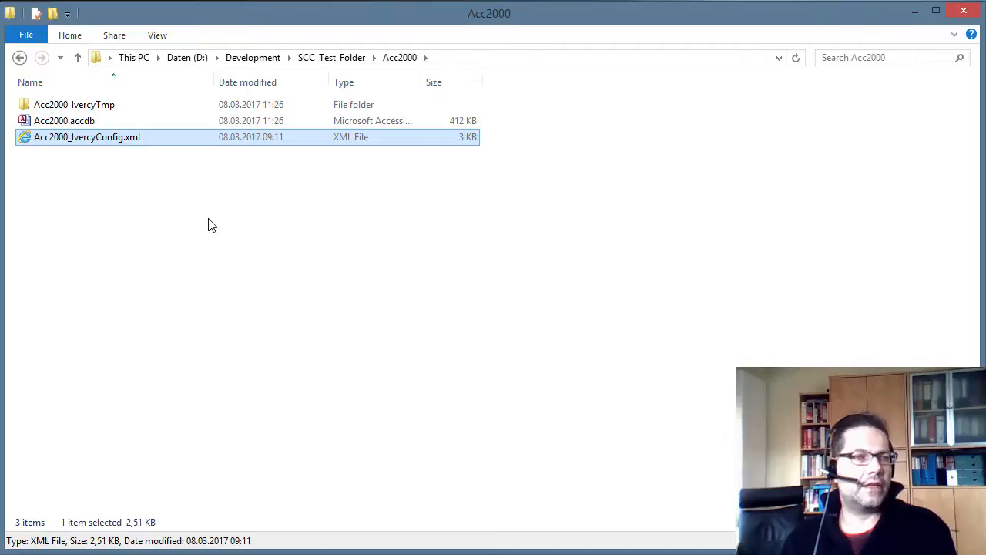
pyautogui.click(65, 120)
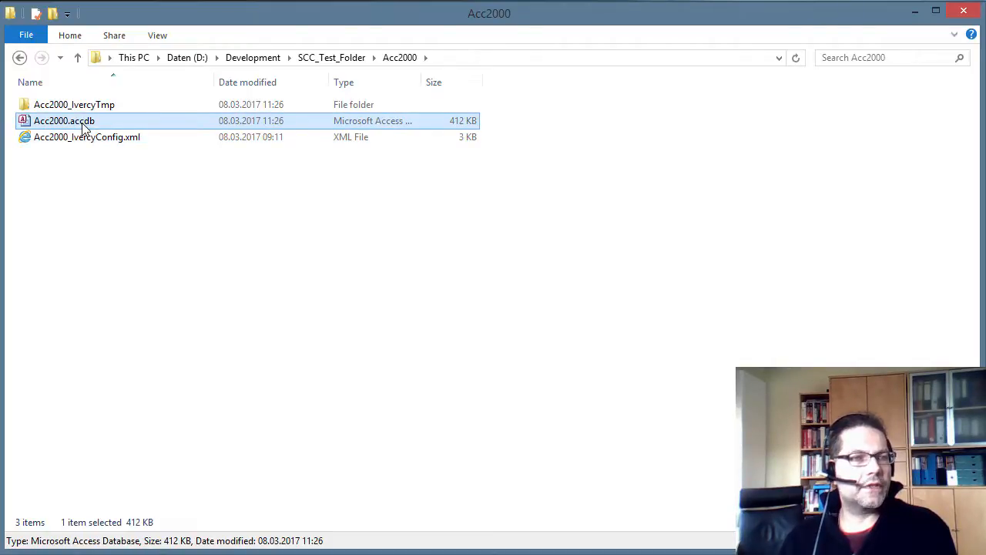
# Step: Open Acc2000.accdb in Access and confirm the Access 2007 - 2010 format
pyautogui.doubleClick(64, 120)
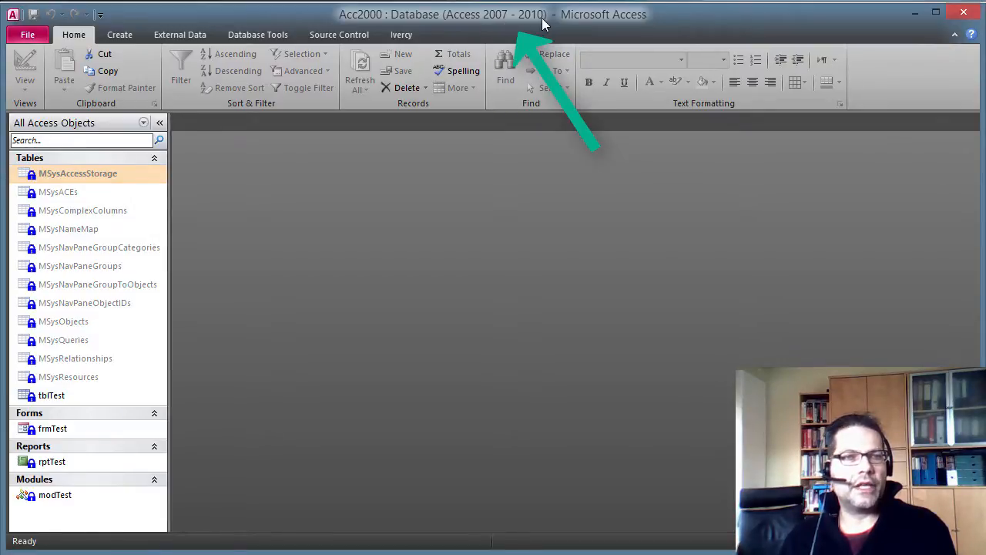
pyautogui.moveTo(497, 31)
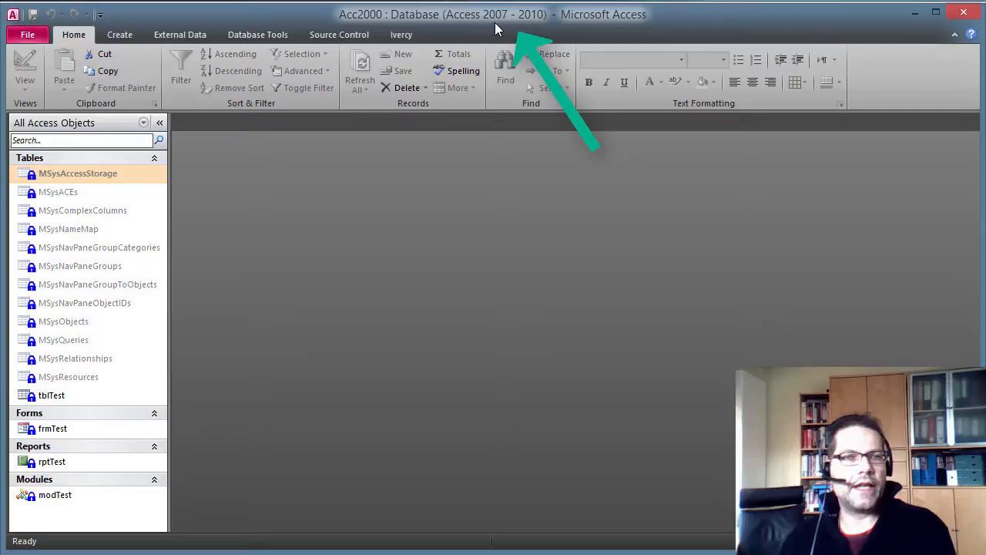
pyautogui.moveTo(535, 25)
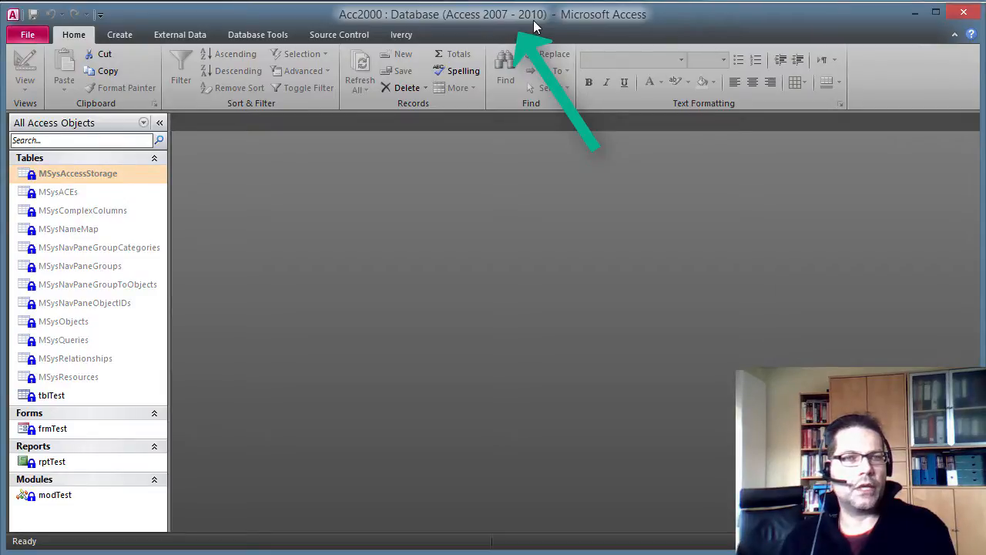